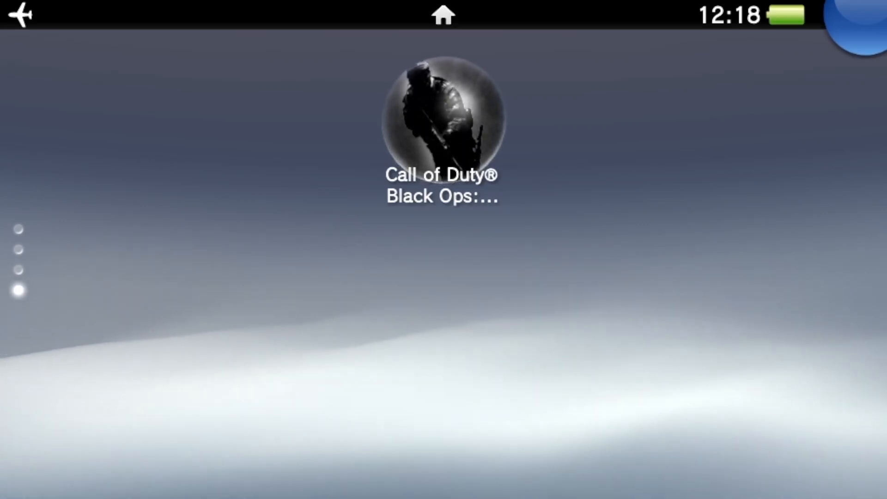
# Get into VitaCheat's GO SEARCH memory search from the running game.
pyautogui.click(442, 116)
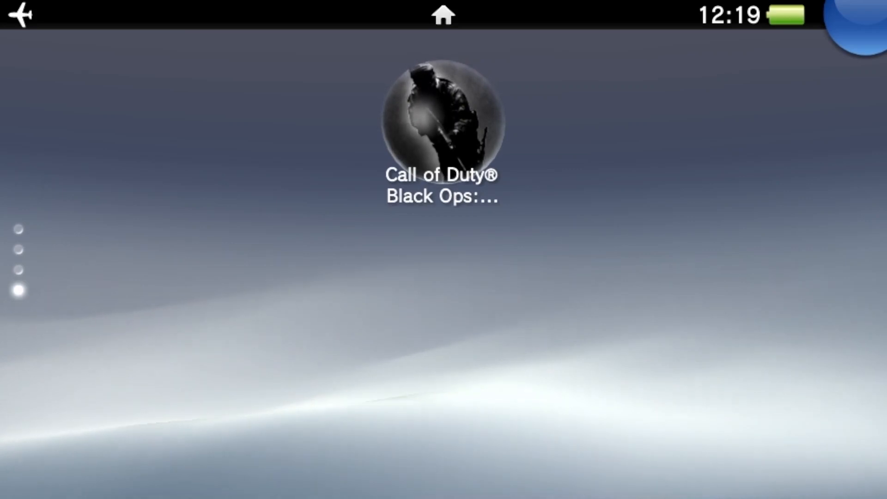
pyautogui.click(443, 120)
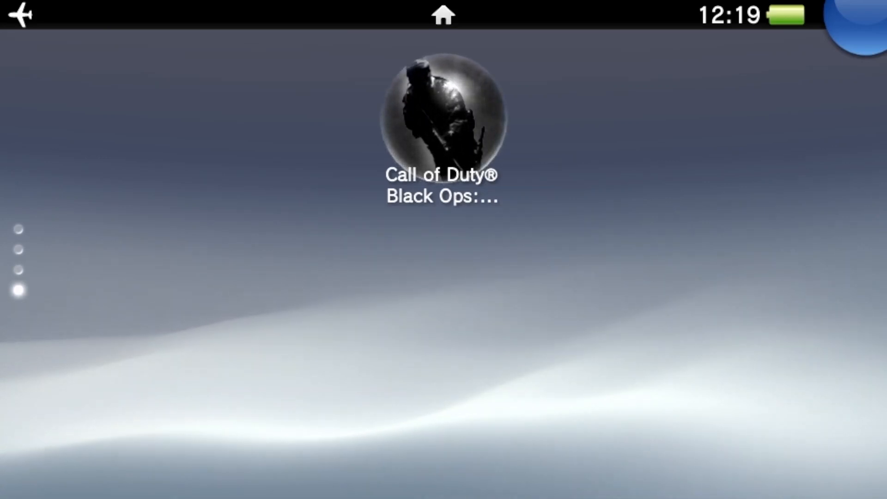
pyautogui.click(441, 119)
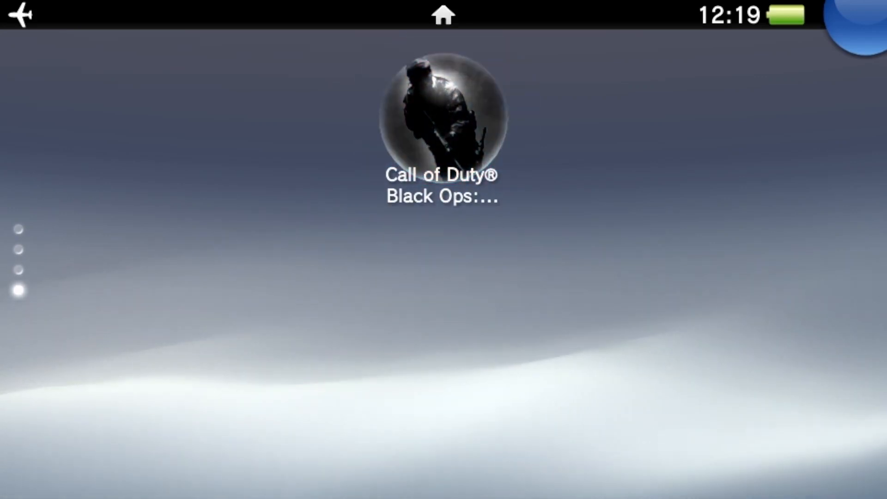
pyautogui.click(442, 117)
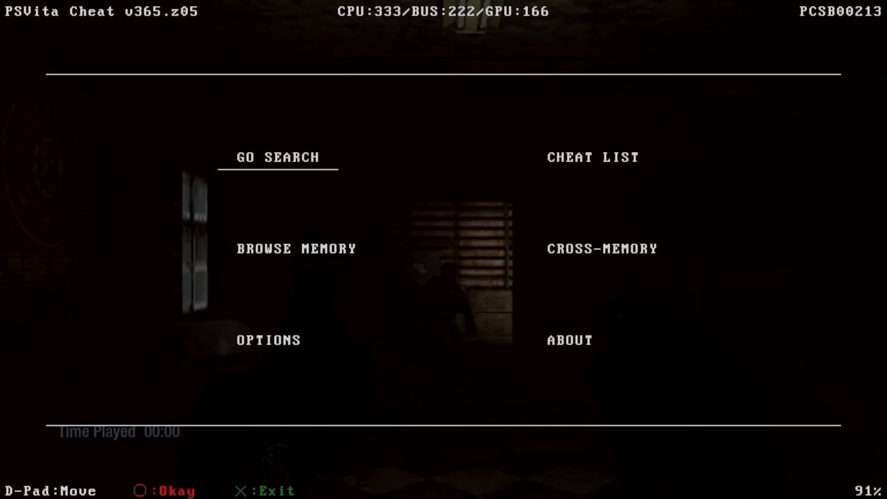
pyautogui.click(593, 157)
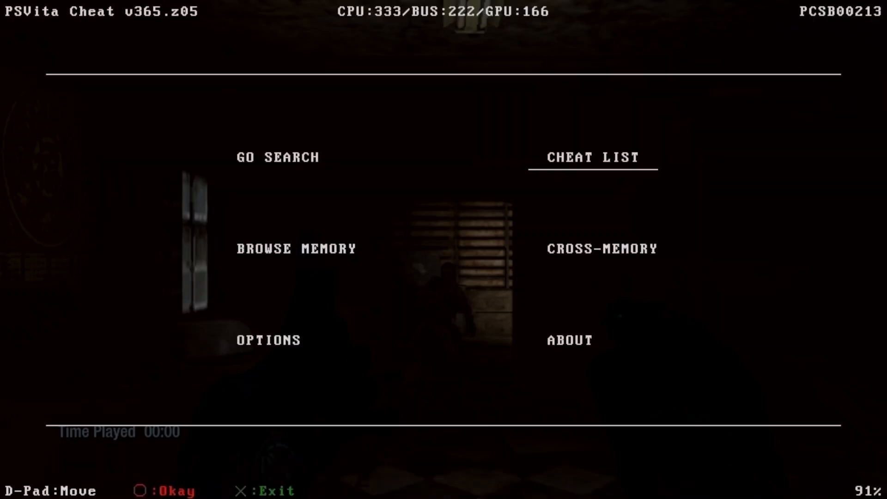
pyautogui.press('Left')
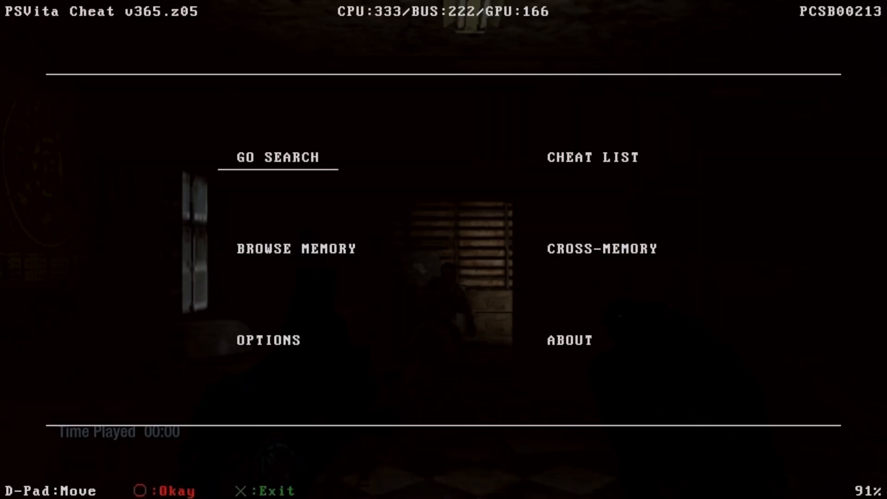
pyautogui.click(278, 157)
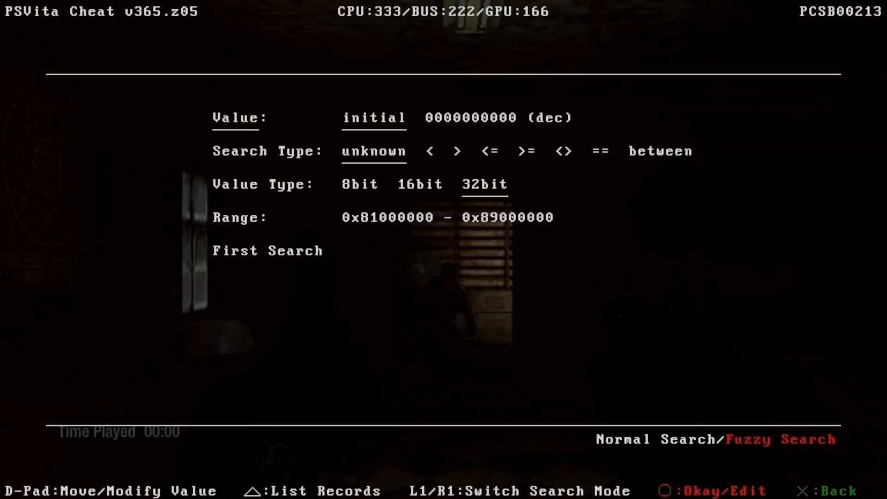
# Run a Normal 32-bit first search for 0x44E10001, review both found addresses, and return to the main menu.
pyautogui.press('L1')
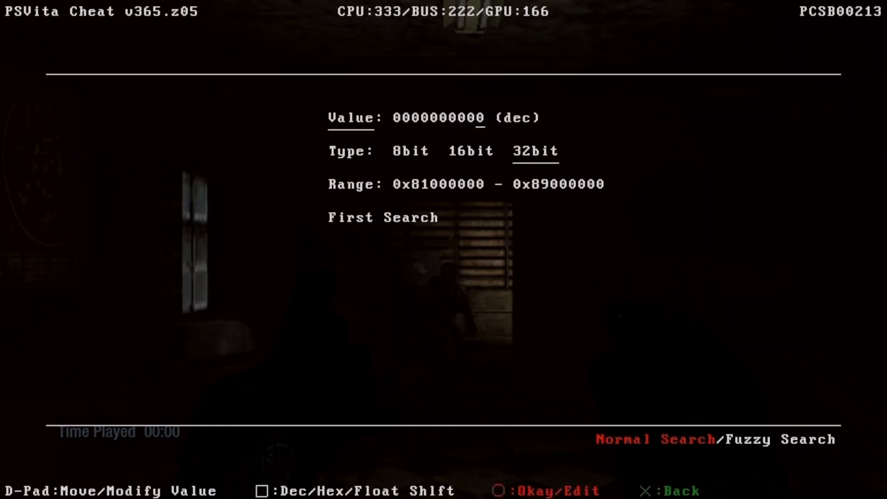
pyautogui.press('square')
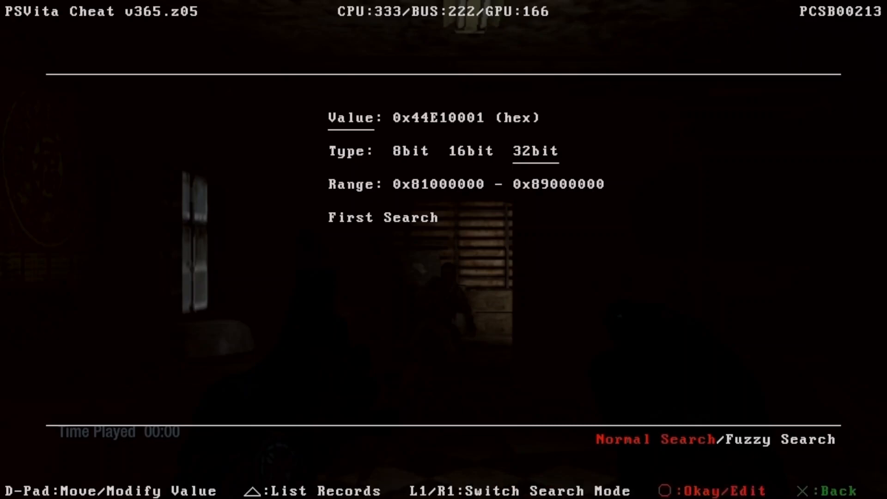
pyautogui.press('circle')
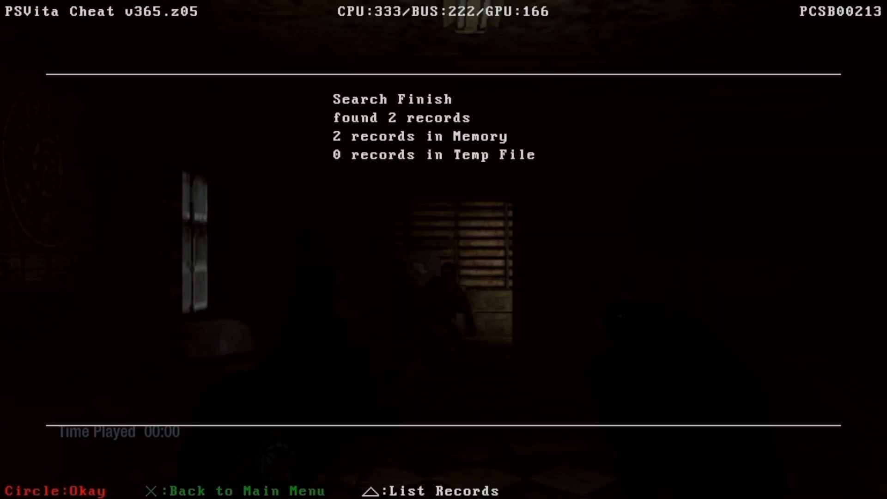
pyautogui.press('triangle')
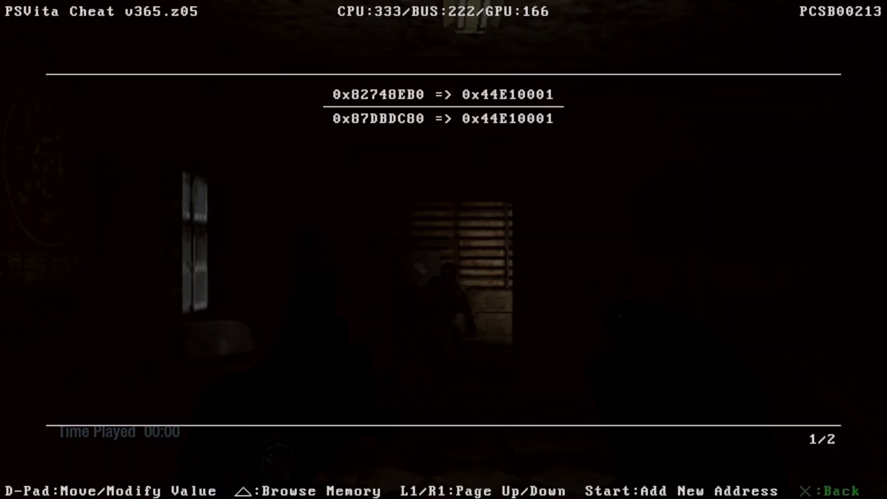
pyautogui.press('Down')
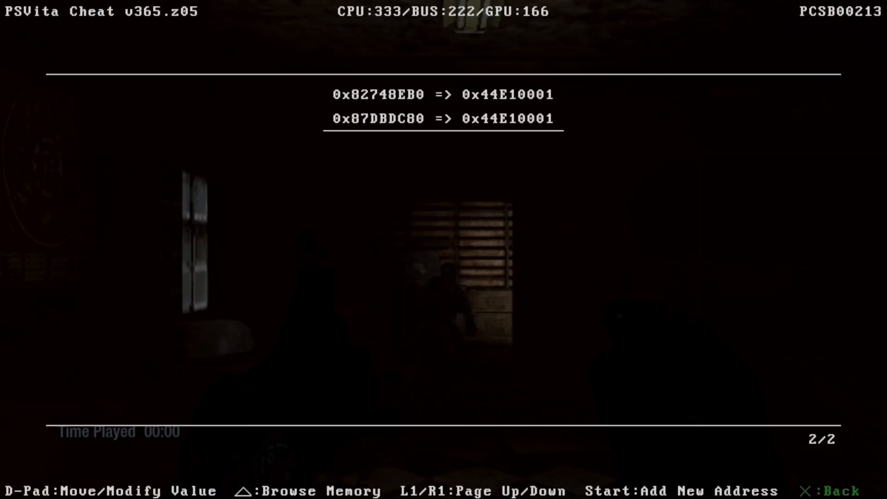
pyautogui.press('start')
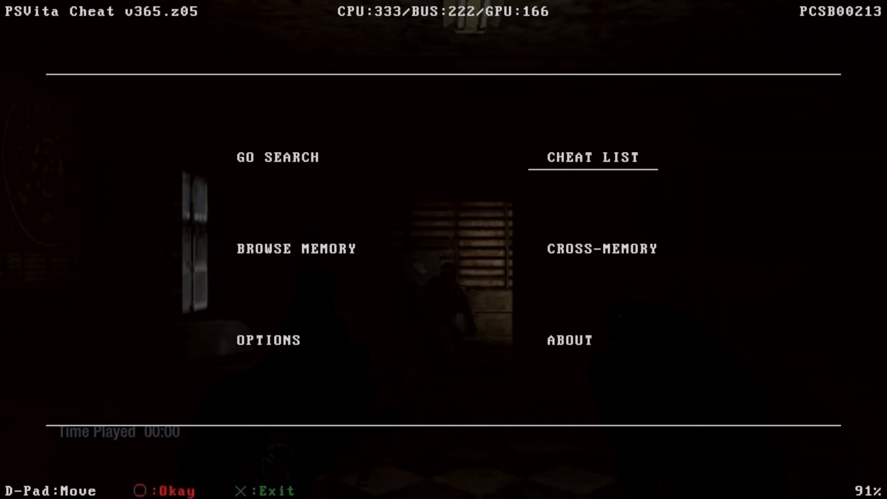
pyautogui.click(592, 157)
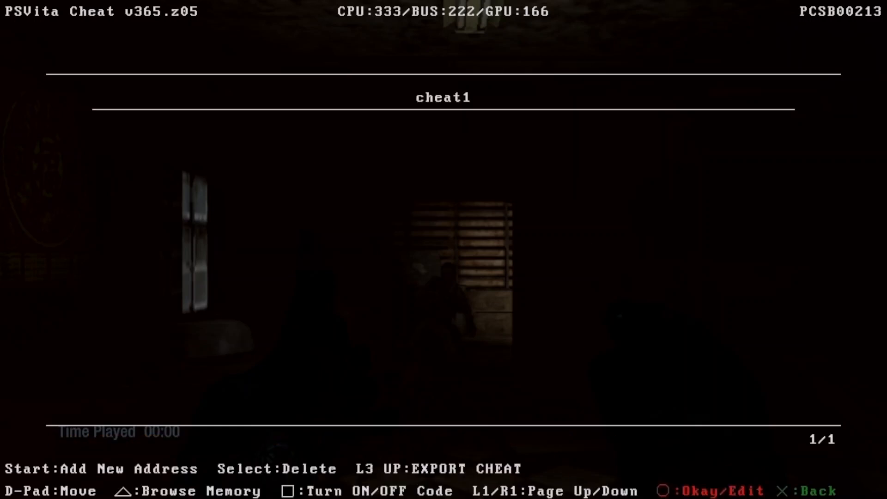
pyautogui.press('circle')
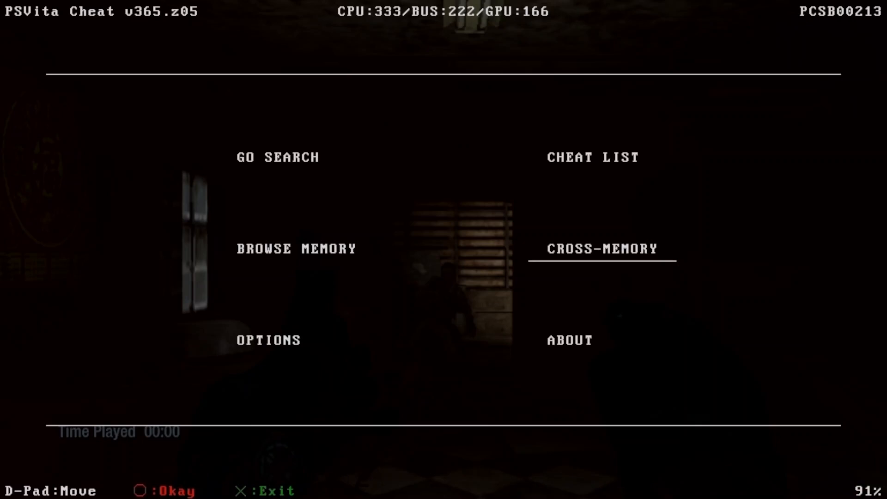
# Set the CROSS-MEMORY dump range end to 0x88000000 and start the dump.
pyautogui.click(602, 248)
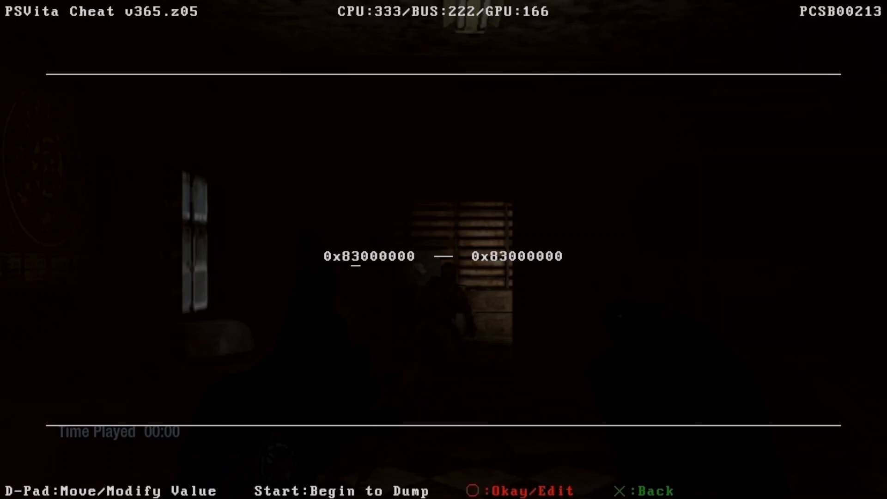
pyautogui.press('right')
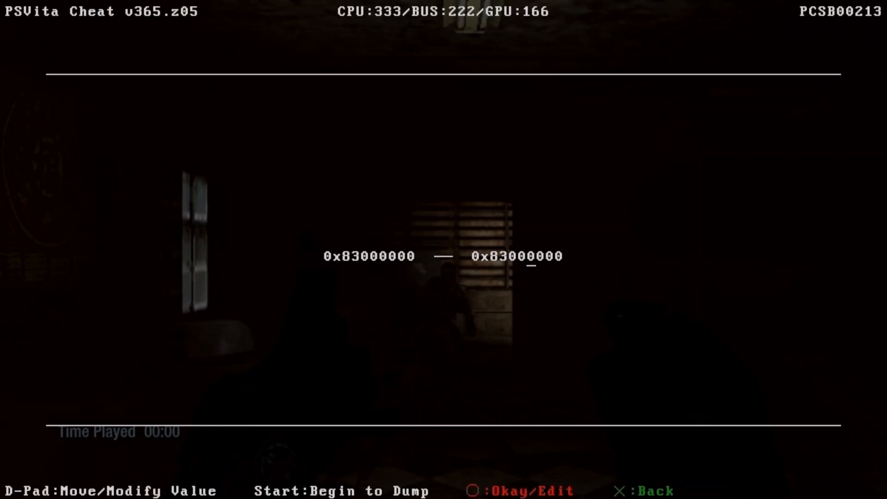
pyautogui.press('up')
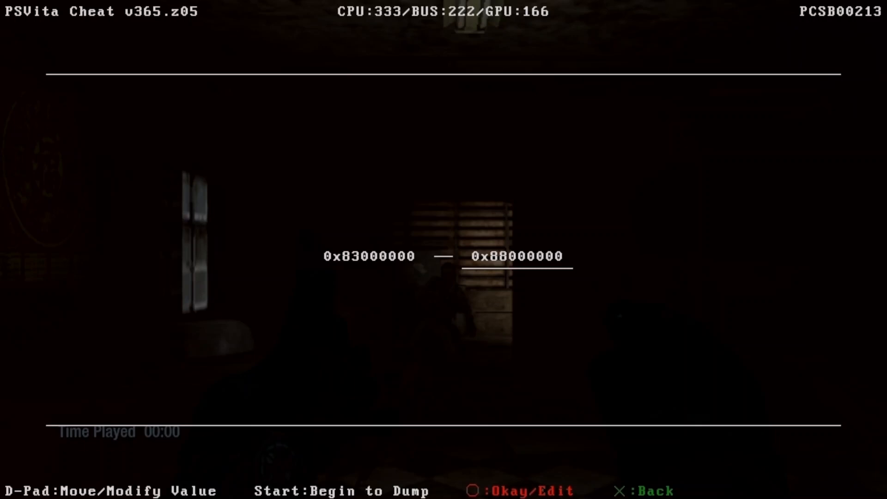
pyautogui.press('Start')
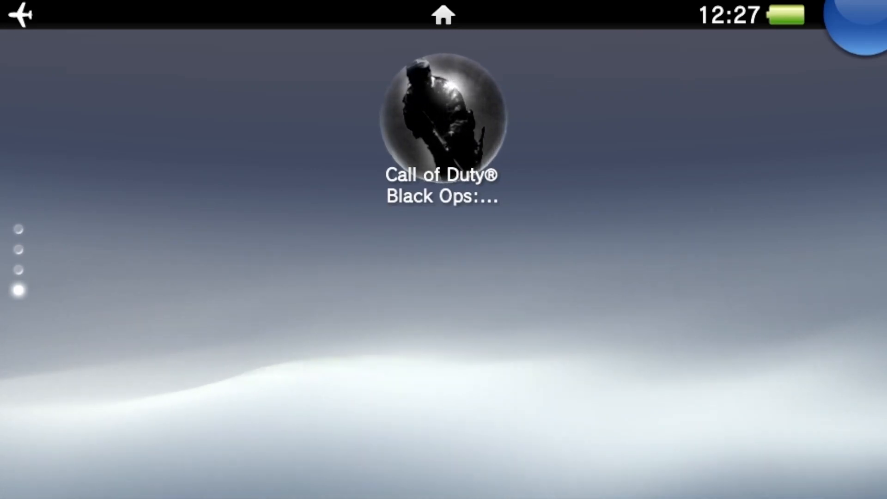
# Launch Black Ops Declassified from its live area and select OPERATIONS.
pyautogui.click(442, 116)
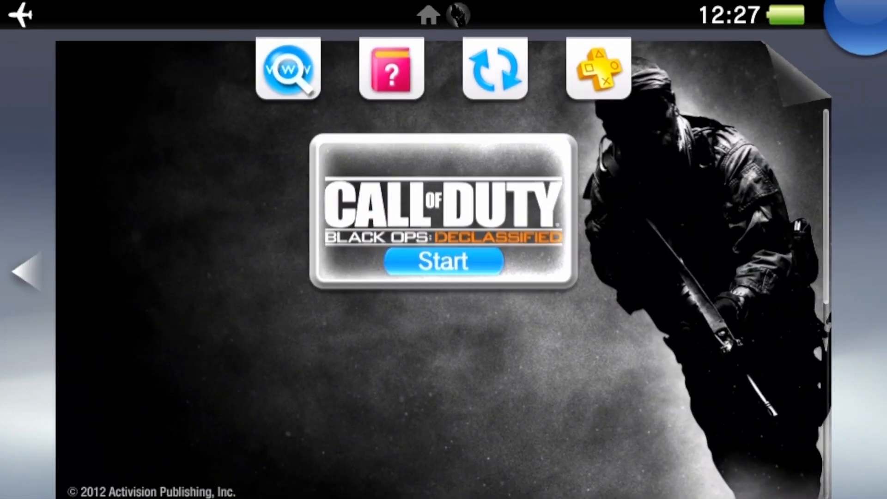
pyautogui.click(443, 261)
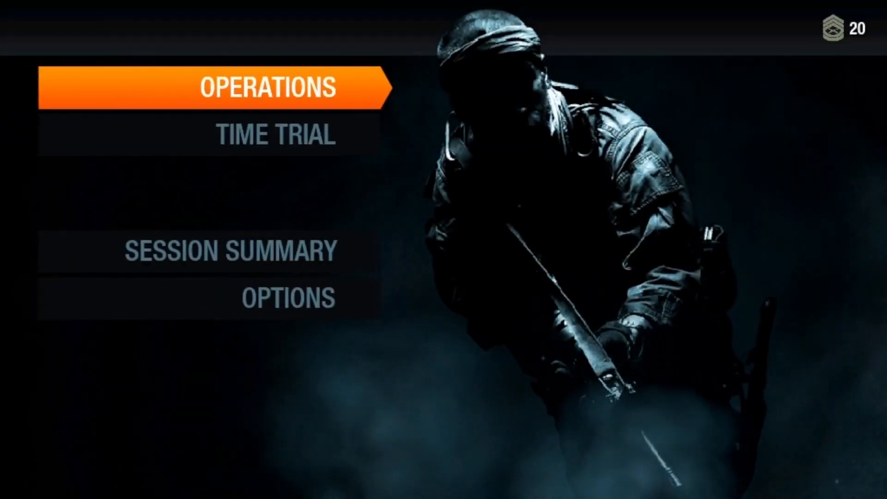
pyautogui.click(215, 88)
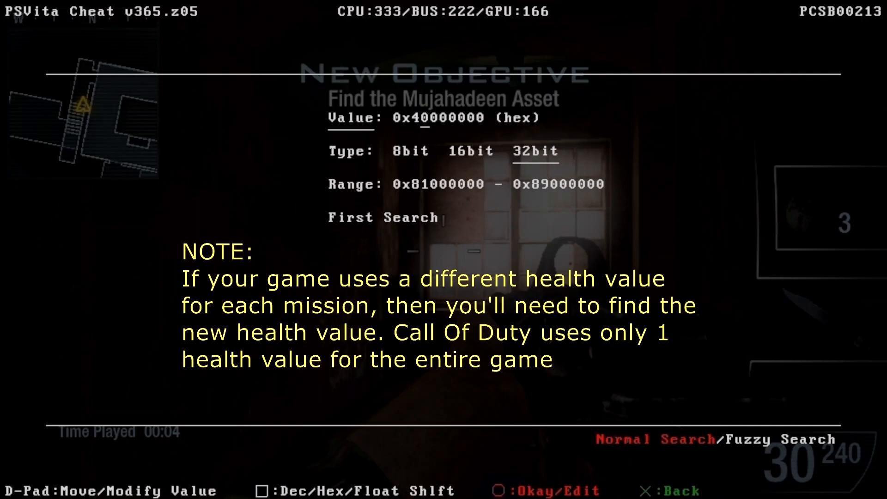
# Edit cheat1 to the line $0200 87D92A90 44E10001 and return to the main menu.
pyautogui.press('Up')
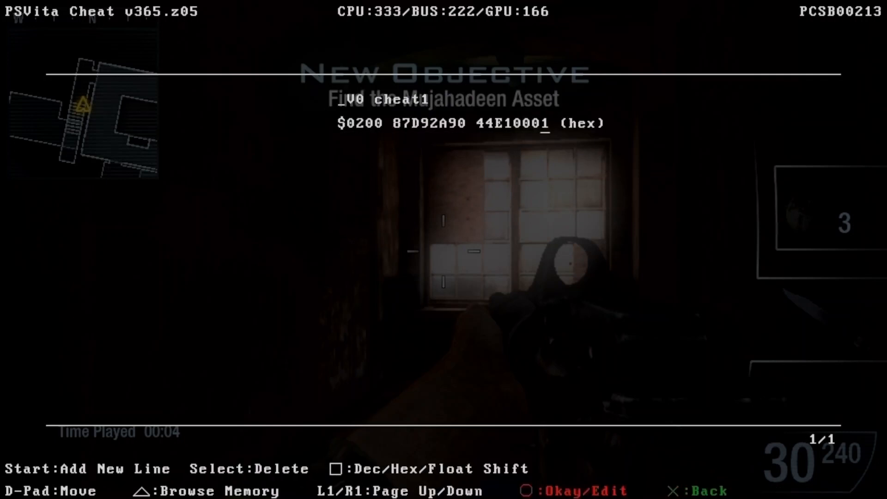
pyautogui.press('left')
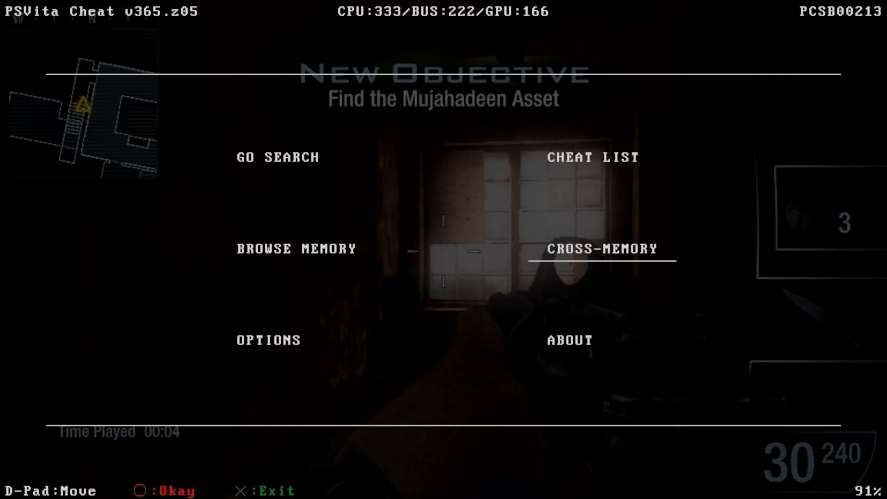
# Set the CROSS-MEMORY dump end address to 0x88000000 again and start the second dump.
pyautogui.click(601, 249)
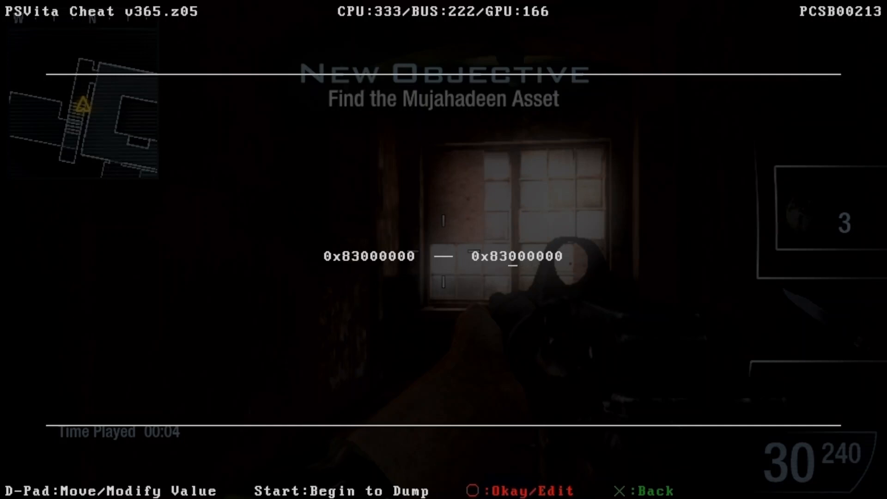
pyautogui.press('Up')
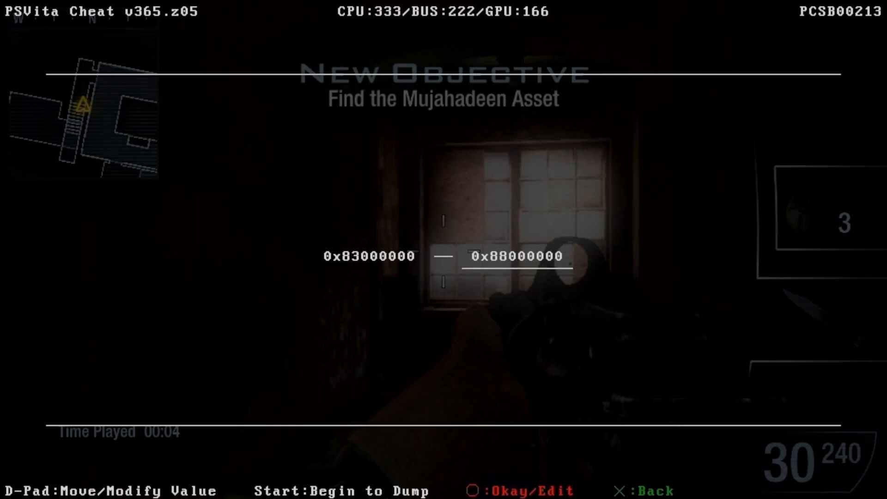
pyautogui.press('start')
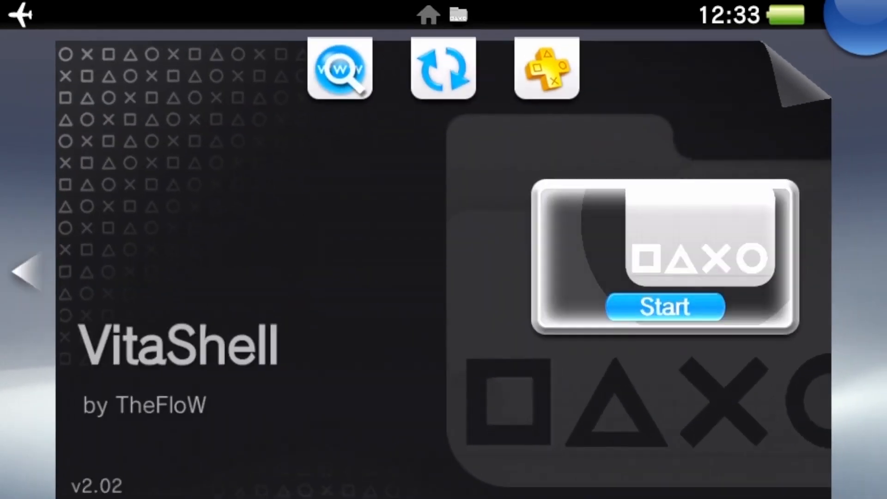
# Start VitaShell and navigate into ux0:vitacheat/.
pyautogui.click(664, 306)
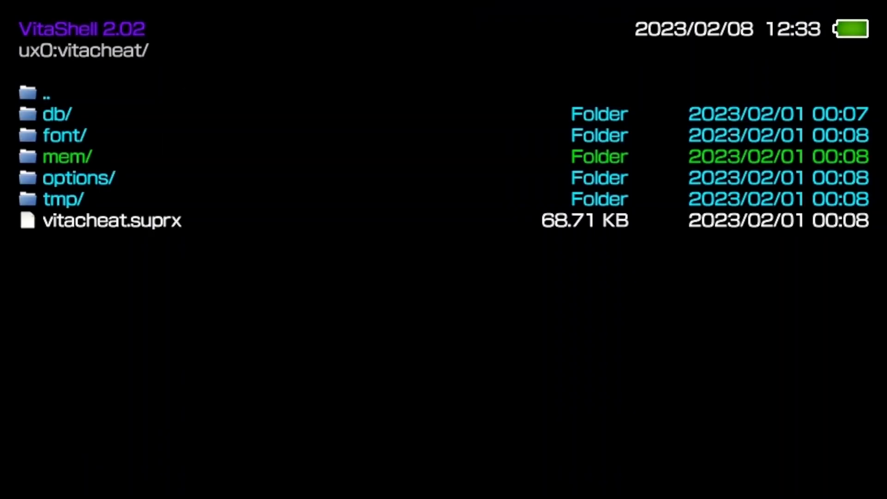
pyautogui.click(67, 157)
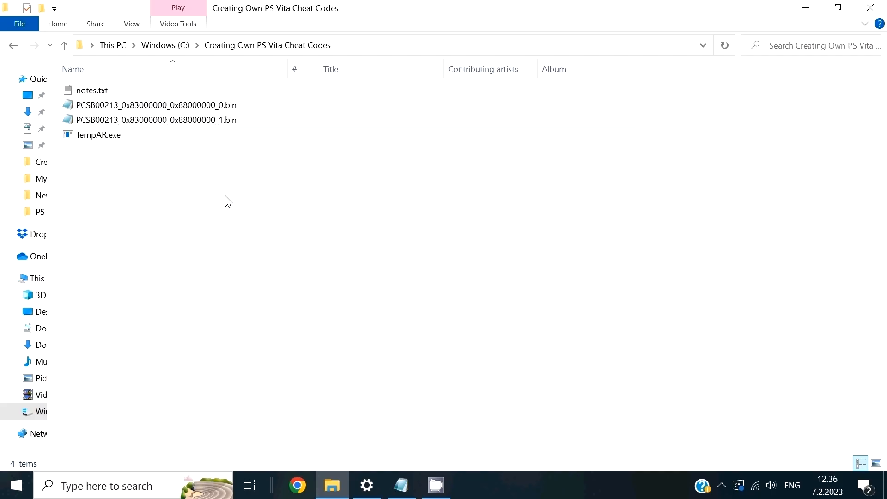
pyautogui.moveTo(222, 164)
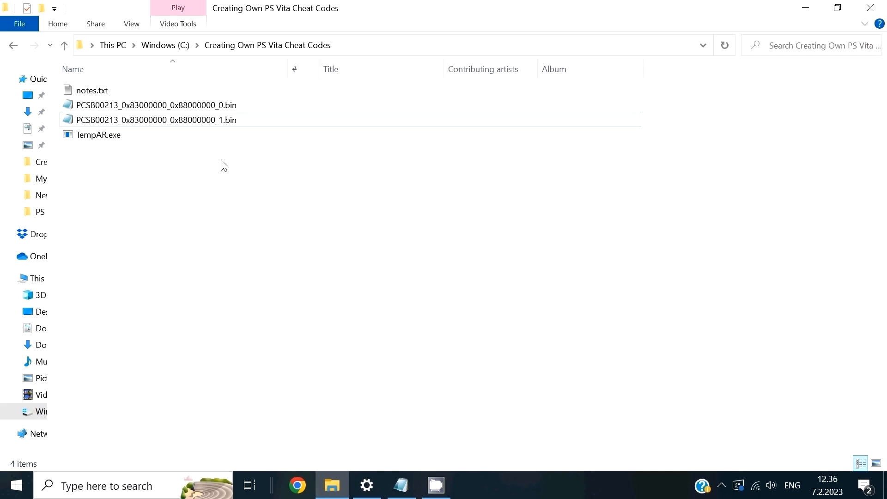
# Check the two PCSB00213 .bin dump files and select TempAR.exe in the cheat codes folder.
pyautogui.click(155, 105)
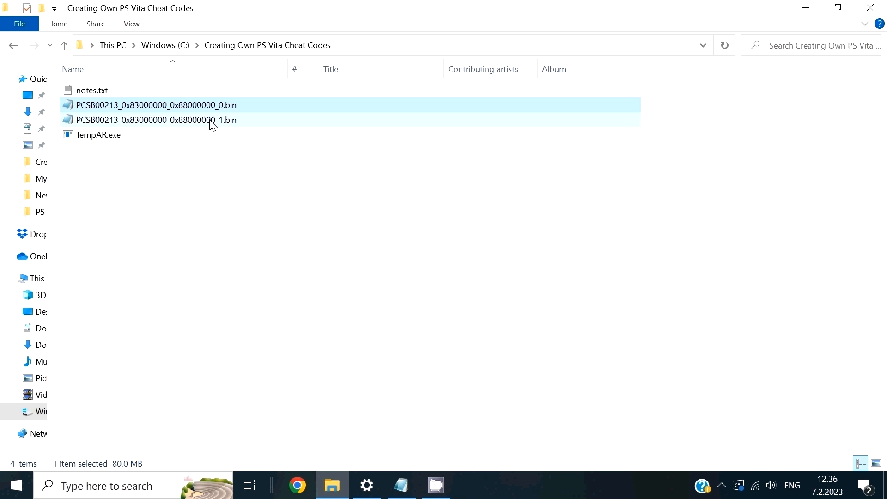
pyautogui.click(155, 119)
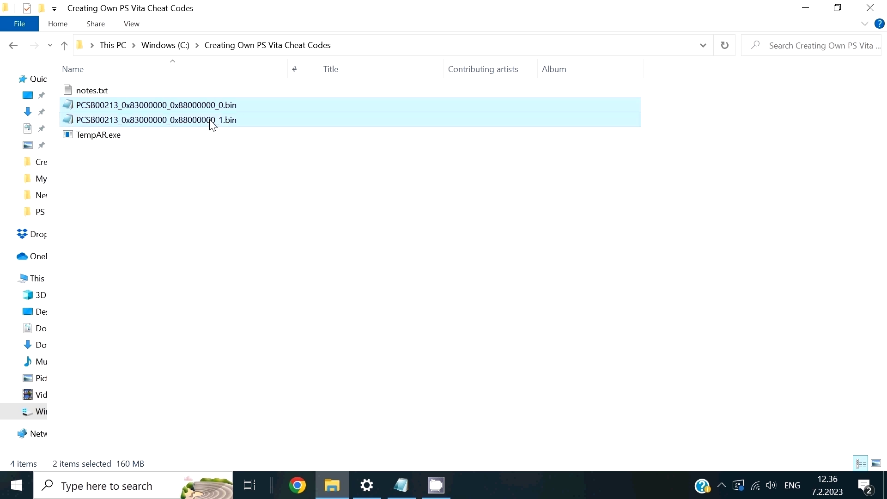
pyautogui.moveTo(161, 141)
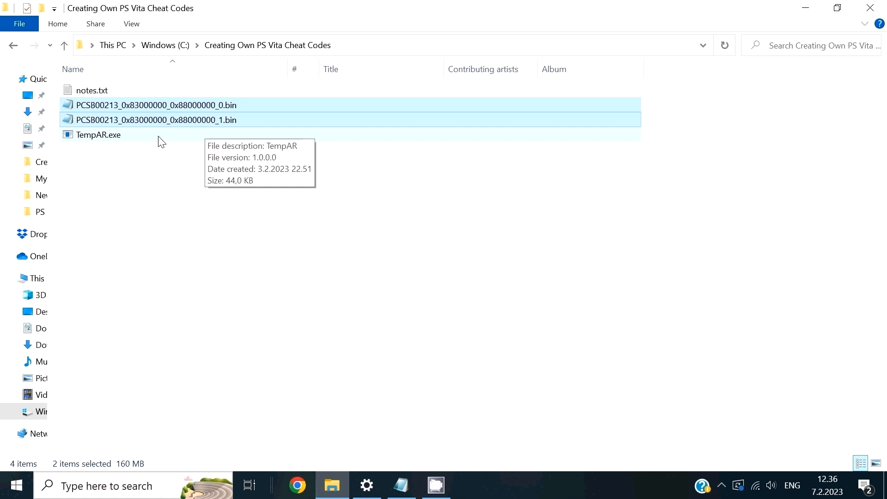
pyautogui.click(99, 135)
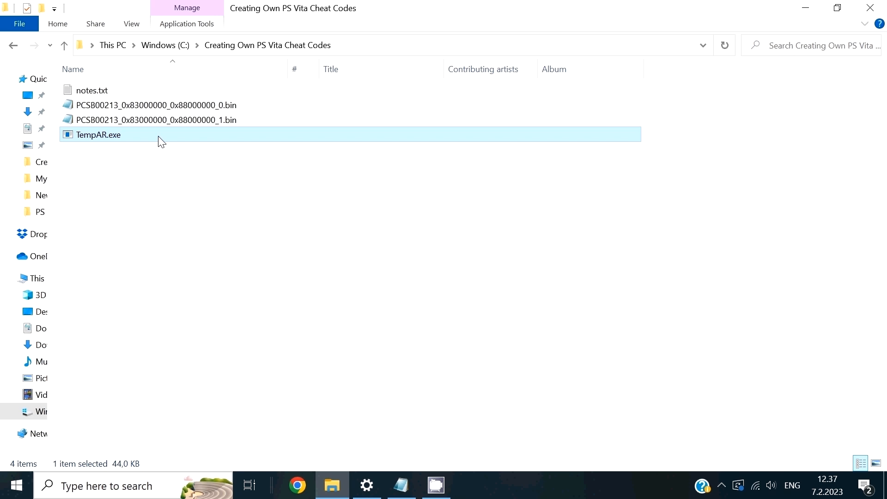
pyautogui.moveTo(344, 279)
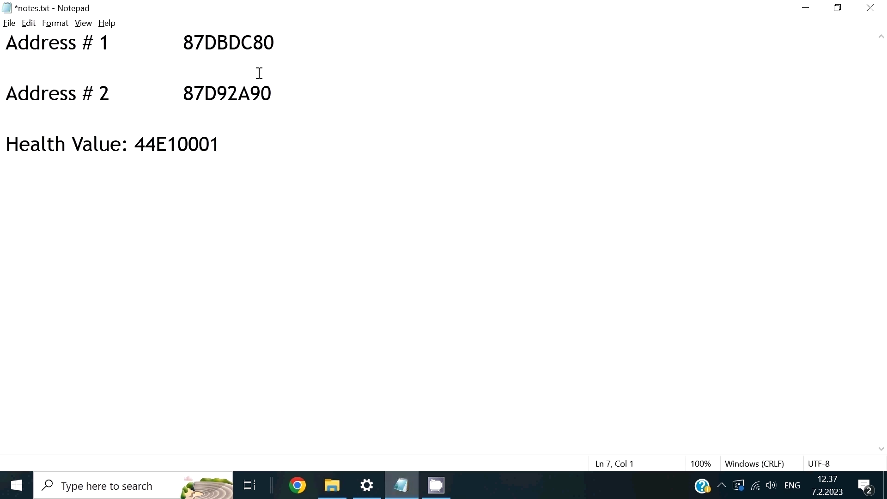
# Highlight addresses 87DBDC80, 87D92A90 and health value 44E10001 in notes.txt, then return to File Explorer.
pyautogui.doubleClick(228, 43)
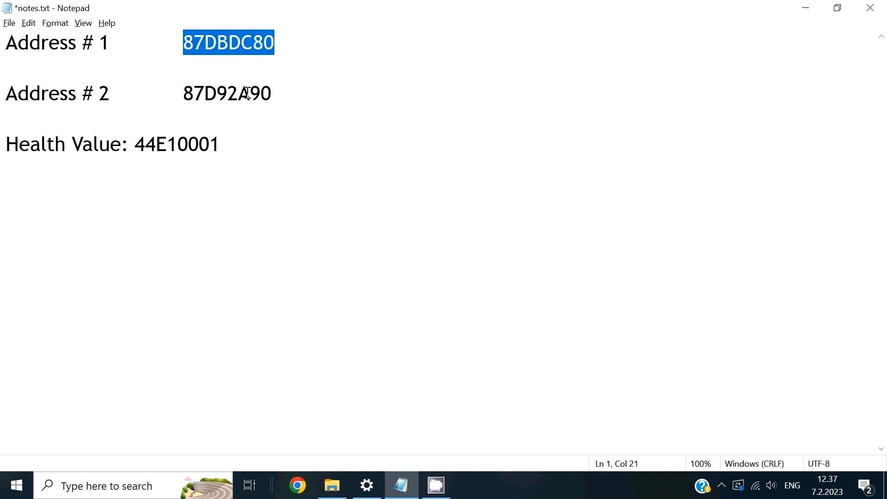
pyautogui.doubleClick(226, 92)
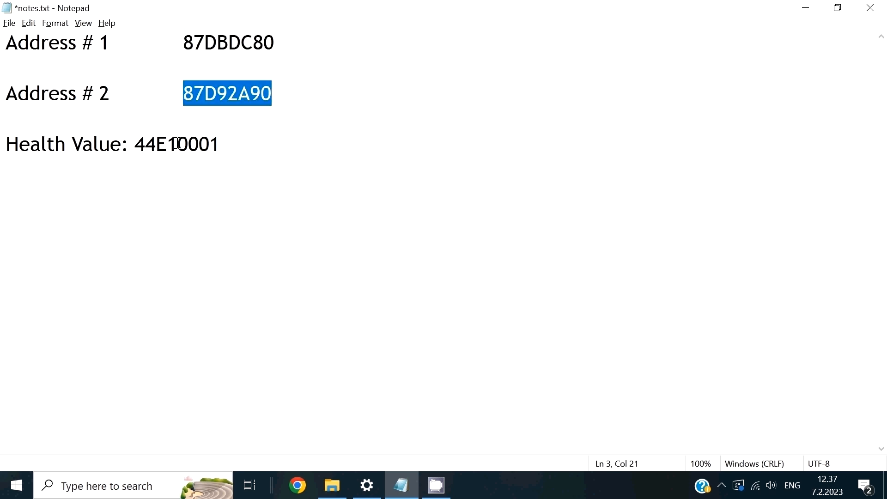
pyautogui.doubleClick(177, 144)
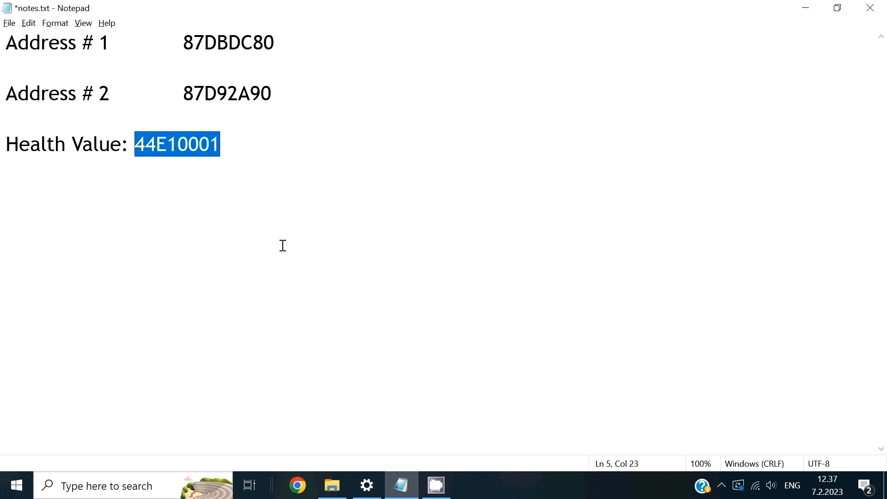
pyautogui.moveTo(315, 385)
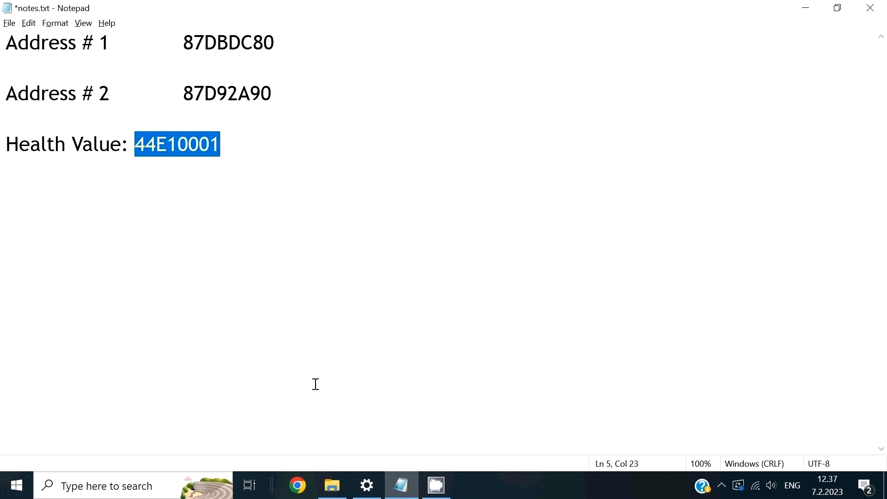
pyautogui.click(332, 486)
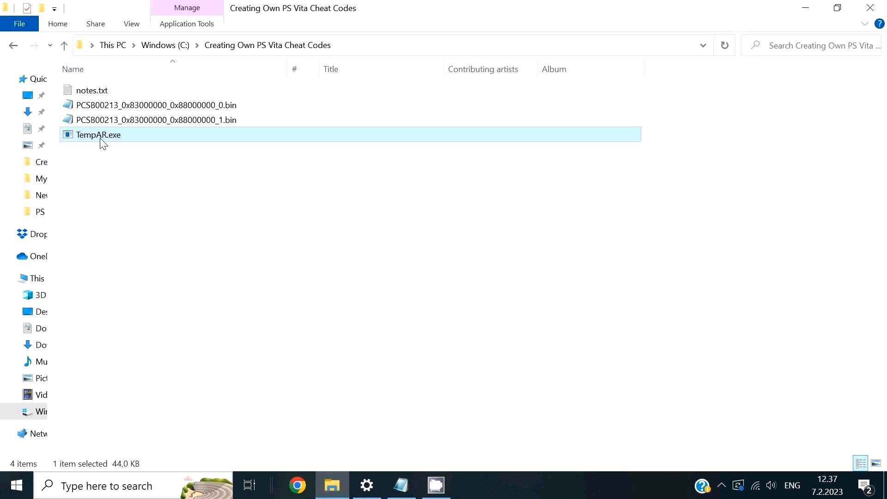
# In TempAR's Pointer Searcher, enter both dump file paths under C:\Creating Own PS Vita Cheat Codes\ with addresses 87DBDC80 and 87D92A90.
pyautogui.doubleClick(98, 135)
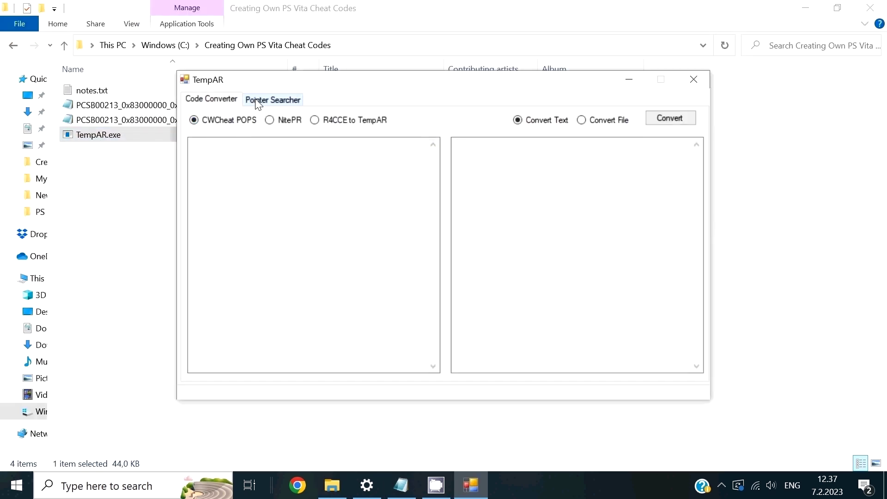
pyautogui.click(273, 99)
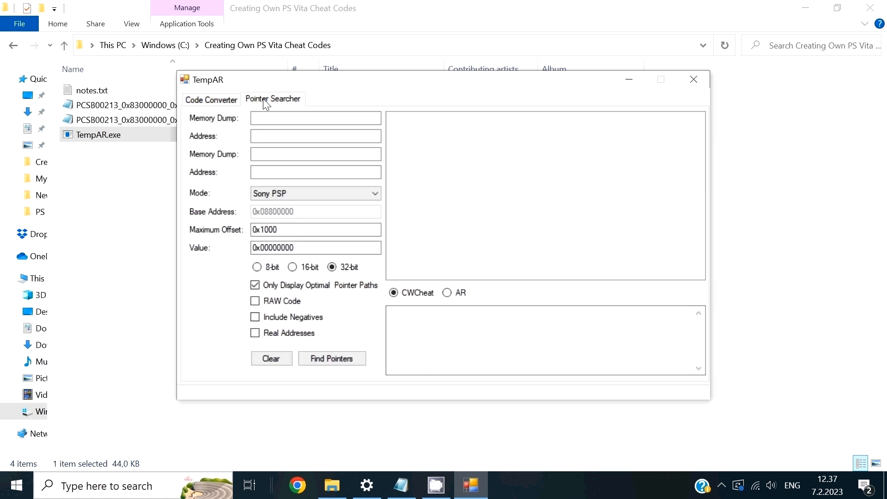
pyautogui.click(315, 118)
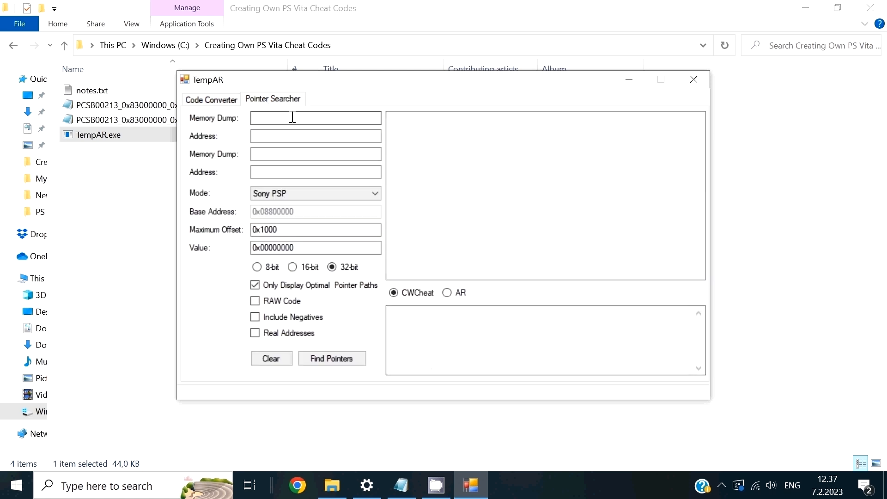
pyautogui.write('C:\\Creating Own PS Vita Cheat Codes\\')
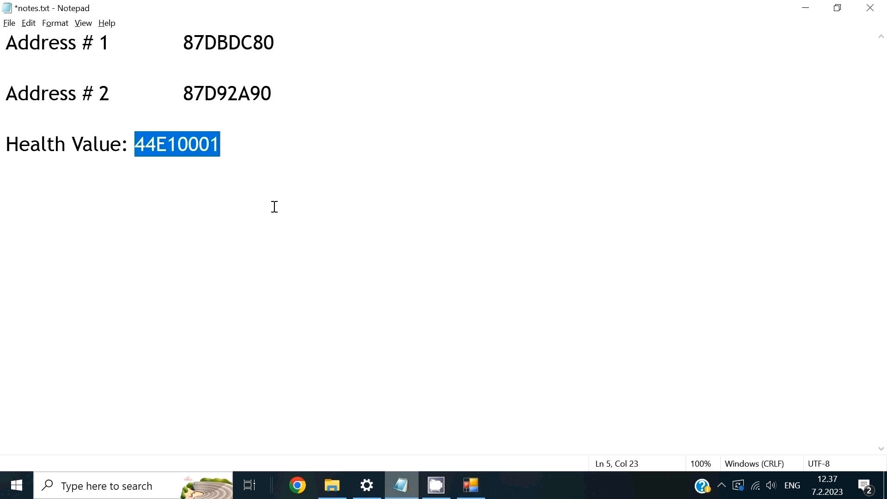
pyautogui.click(471, 485)
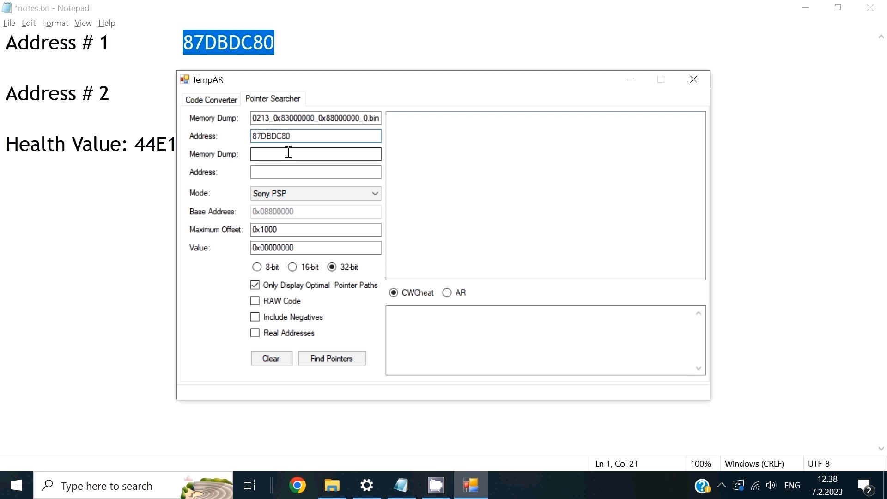
pyautogui.write('C:\\Creating Own PS Vita Cheat Codes\\')
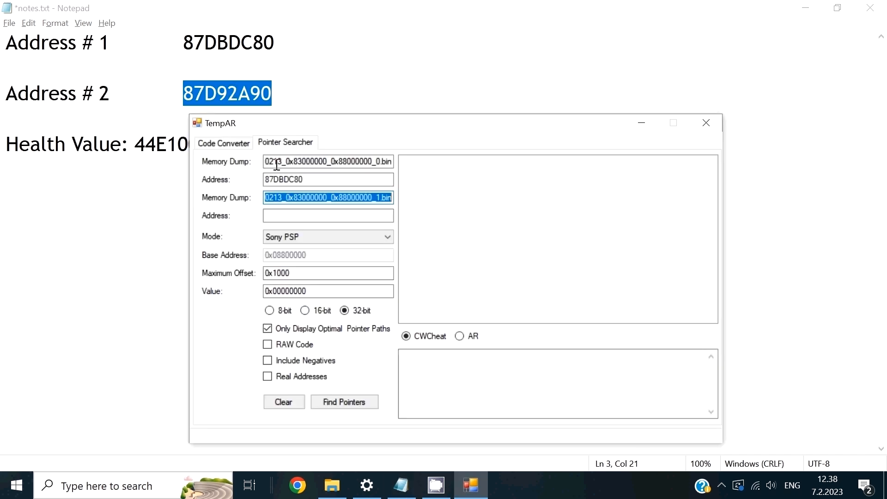
pyautogui.write('87D92A90')
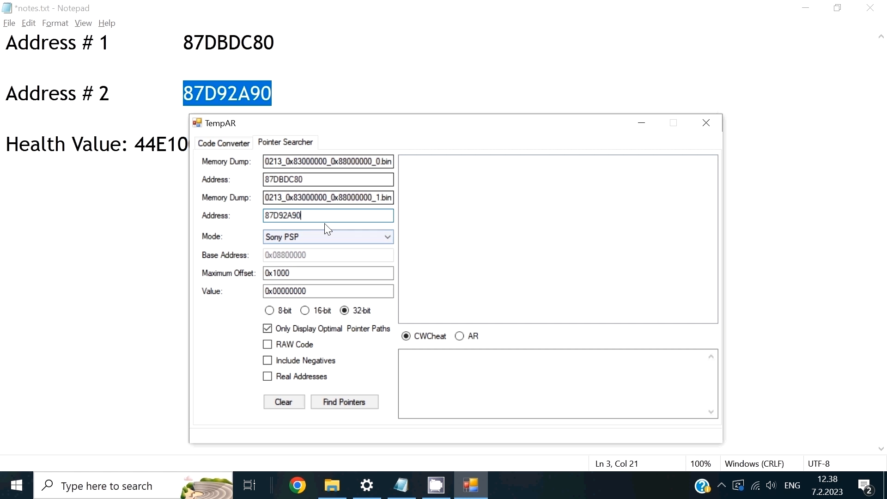
# Choose the Other... mode with base address 0x83000000 and maximum offset 0x10000.
pyautogui.click(327, 236)
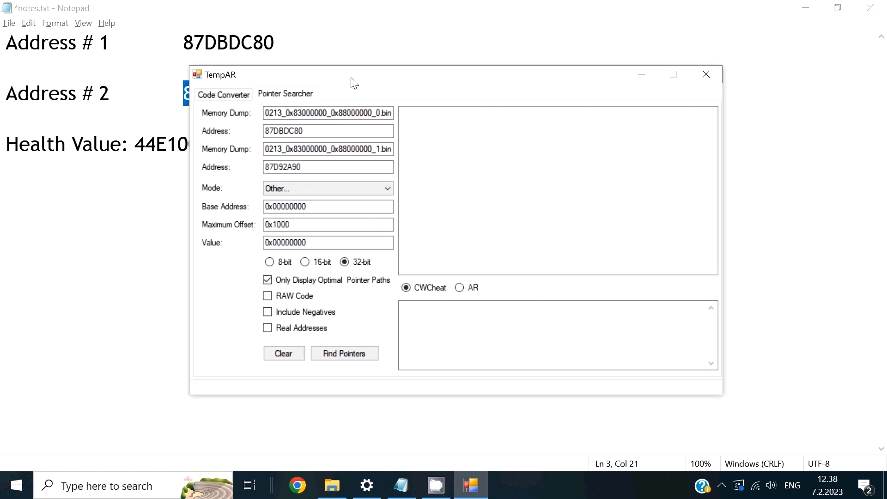
pyautogui.click(327, 206)
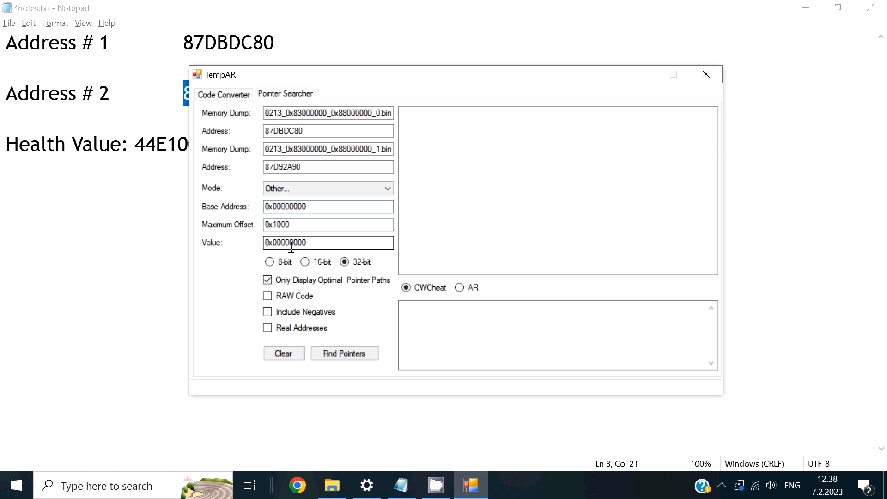
pyautogui.write('83')
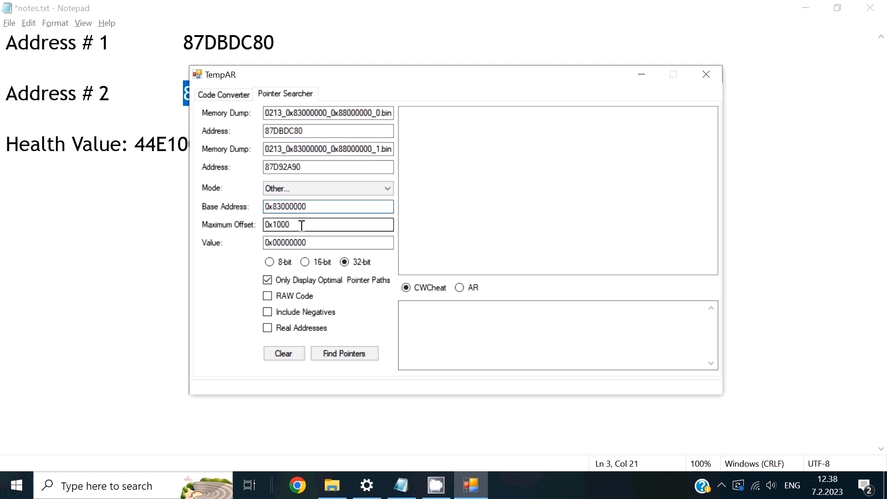
pyautogui.write('0')
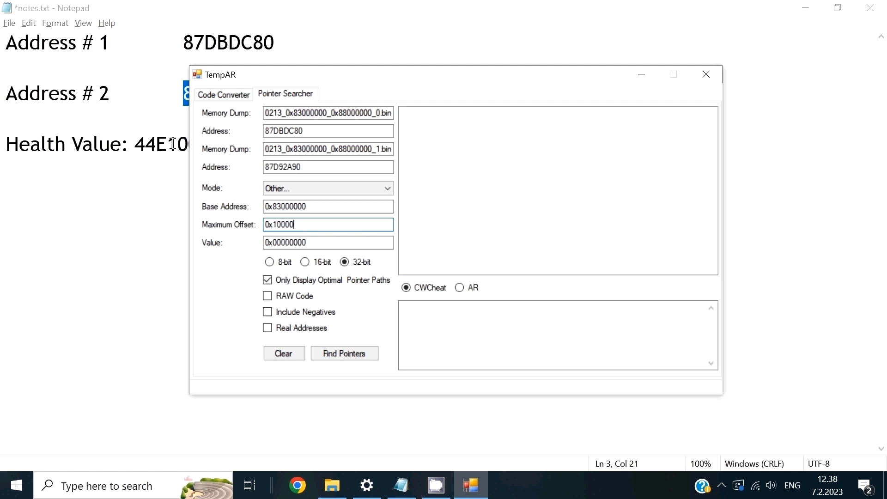
# Set the search value to 0x44E10001 and enable Real Addresses and Include Negatives.
pyautogui.doubleClick(161, 144)
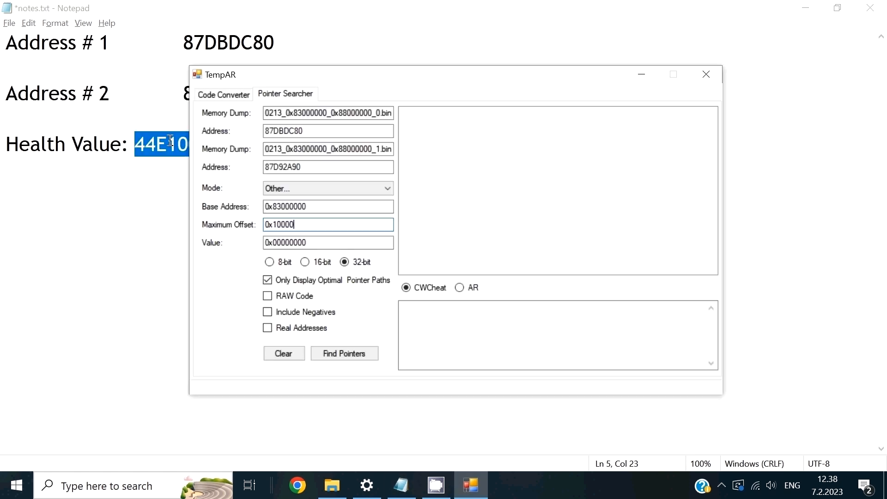
pyautogui.tripleClick(306, 242)
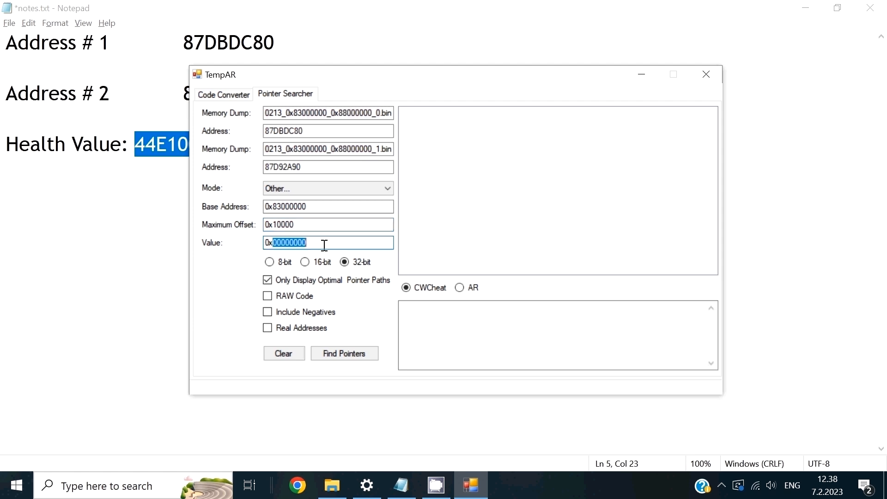
pyautogui.click(267, 327)
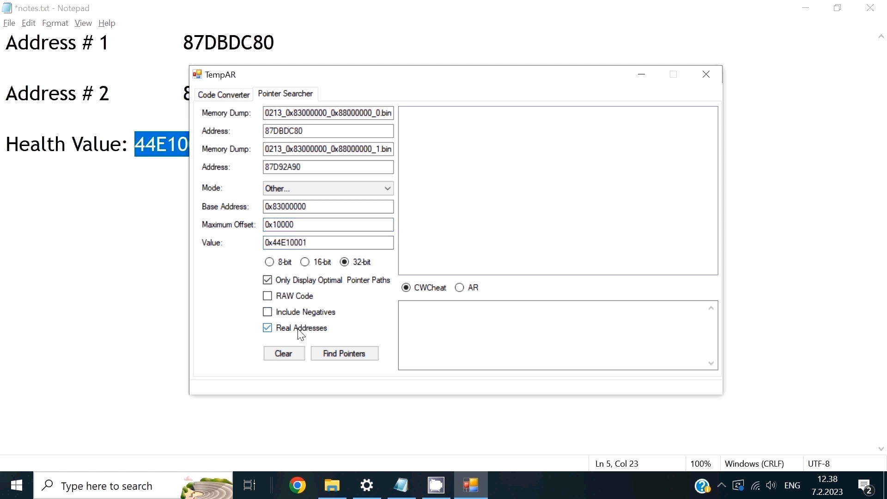
pyautogui.moveTo(268, 311)
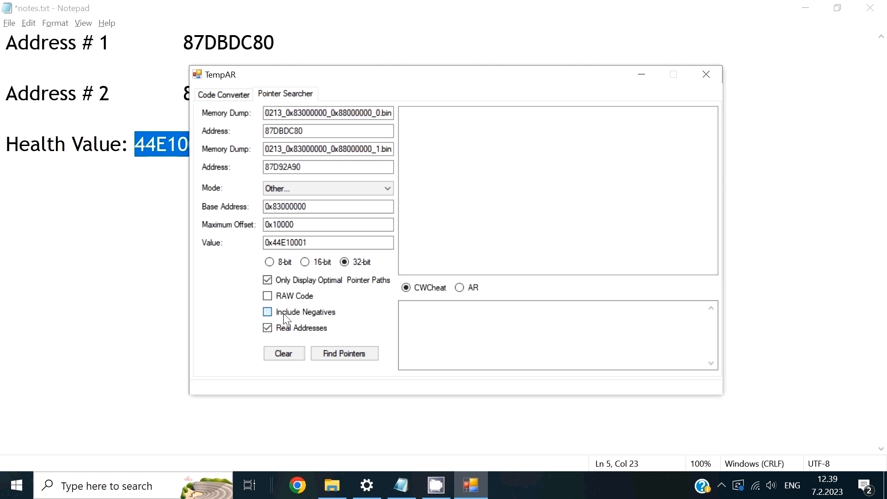
pyautogui.click(268, 311)
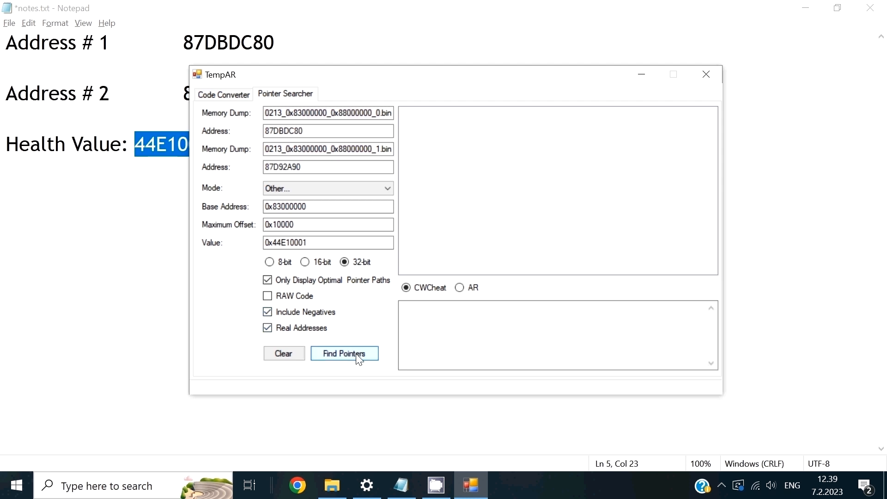
# Run Find Pointers and scroll the results list to the green-marked pointer paths.
pyautogui.click(344, 353)
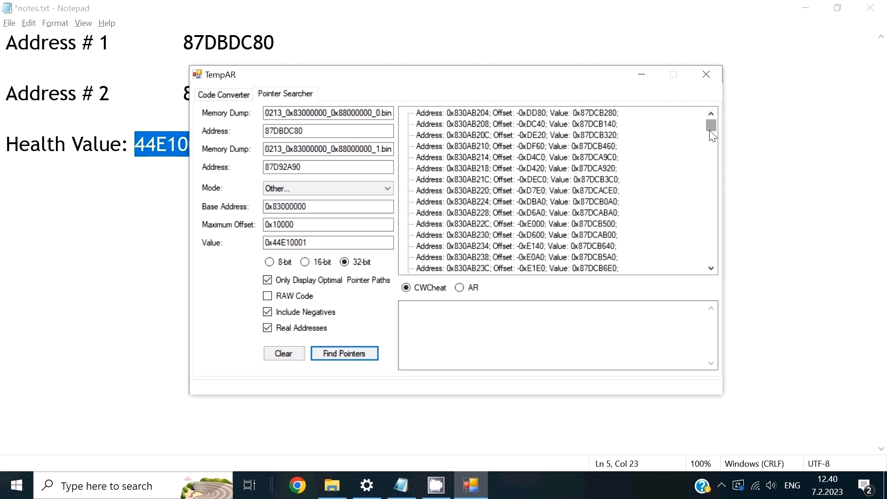
pyautogui.moveTo(715, 195)
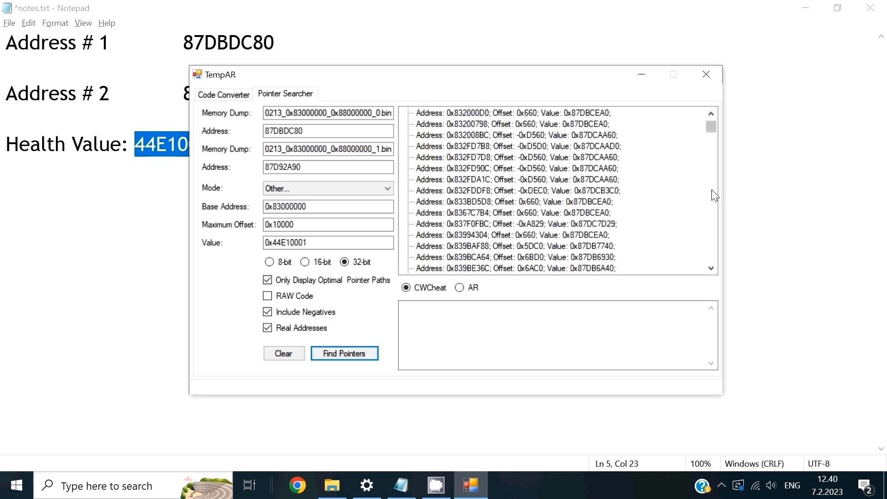
pyautogui.scroll(-3)
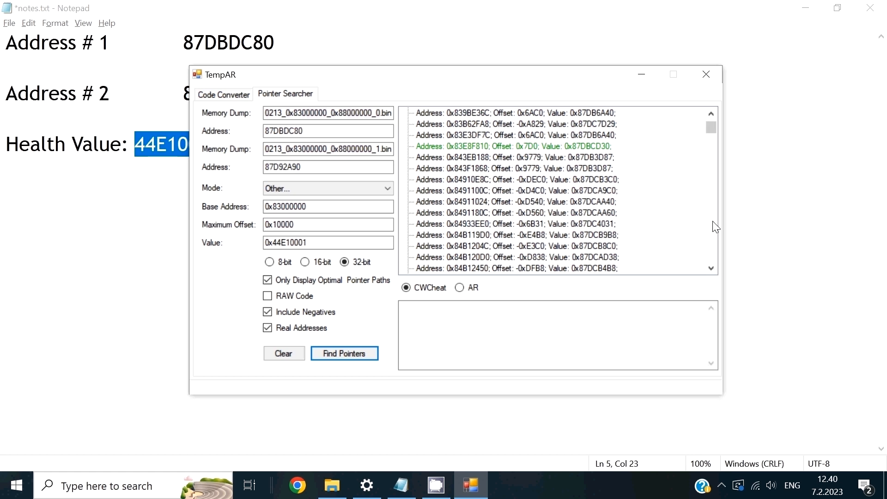
pyautogui.scroll(-3)
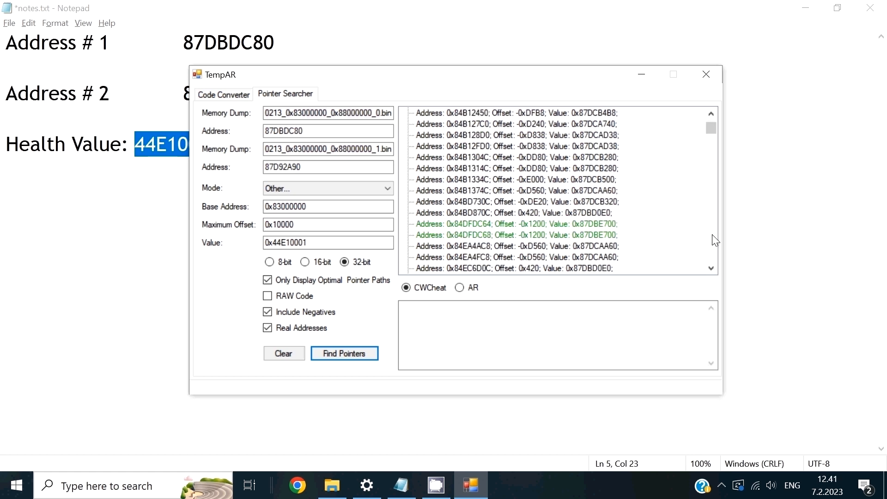
pyautogui.scroll(-3)
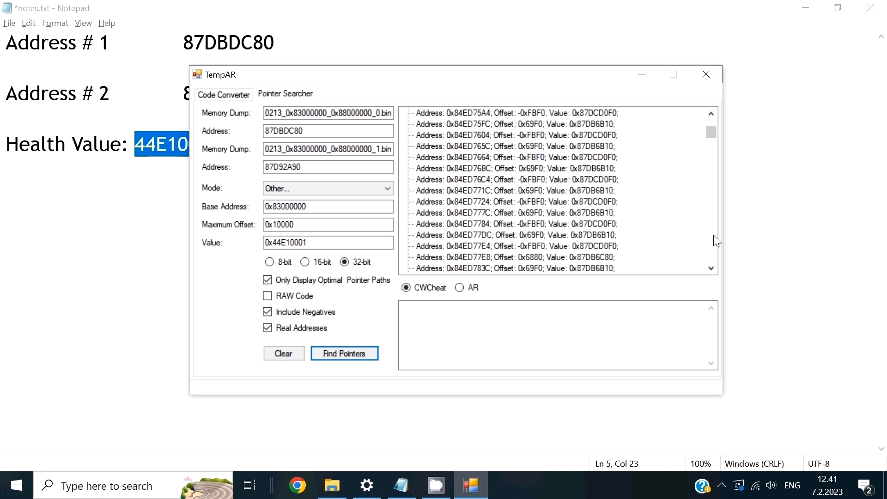
pyautogui.scroll(-3)
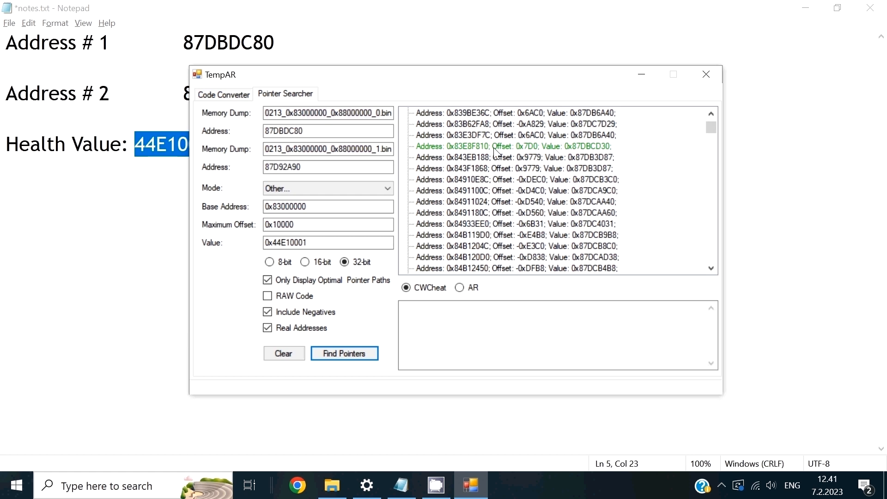
# Note 'Pointers:' with the line $3201 83E8F810 000007D0 copied from TempAR's generated code.
pyautogui.click(512, 146)
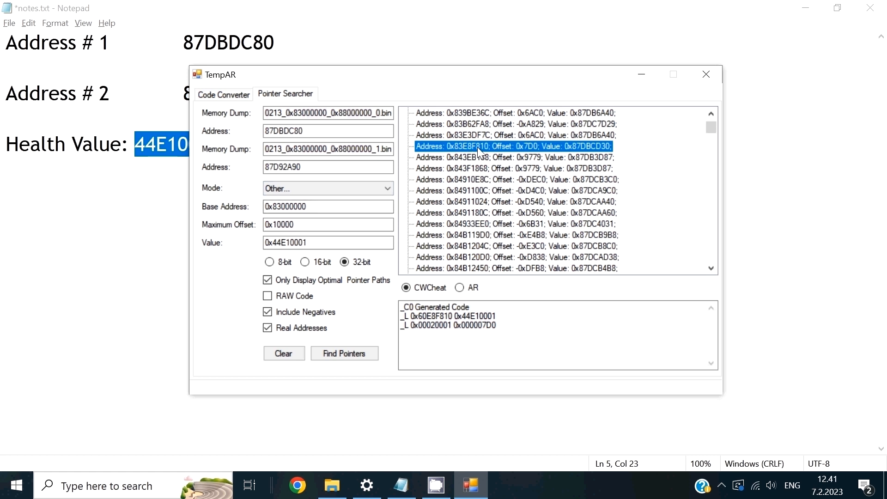
pyautogui.moveTo(167, 198)
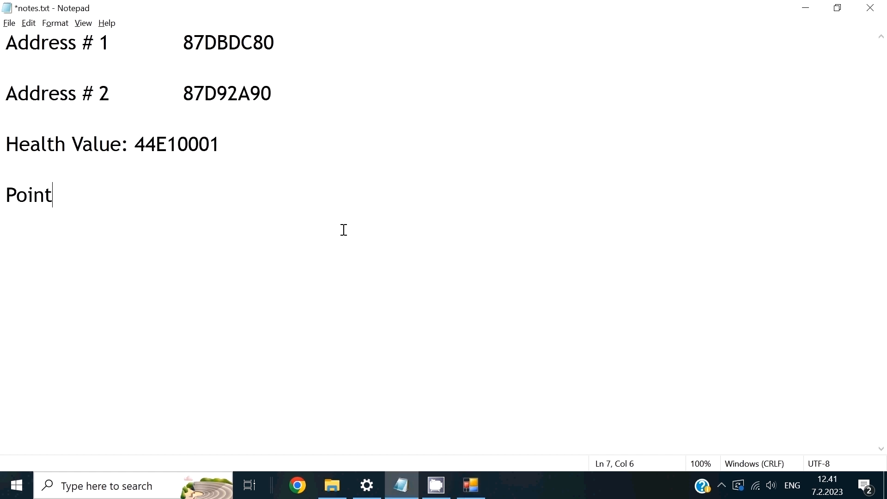
pyautogui.write('ers:')
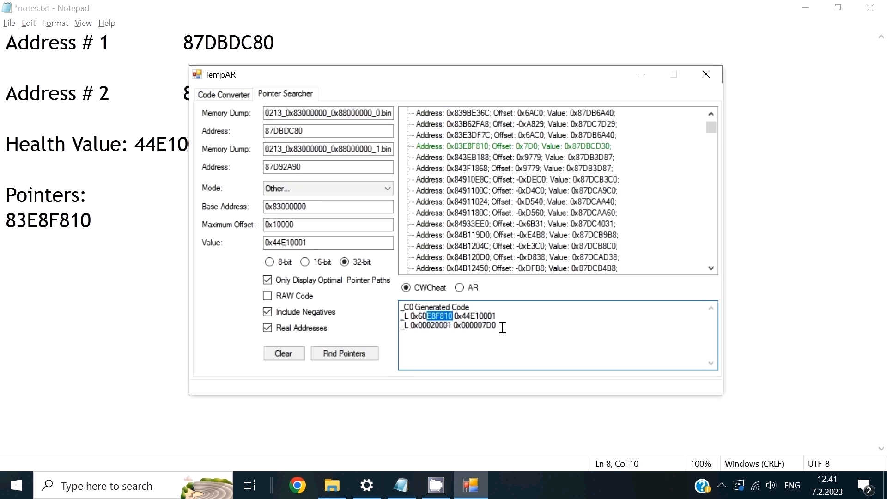
pyautogui.doubleClick(479, 326)
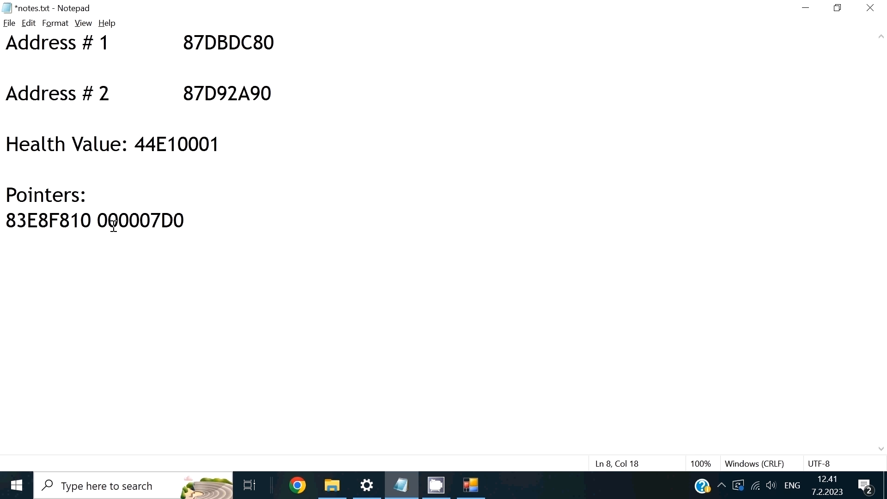
pyautogui.click(47, 258)
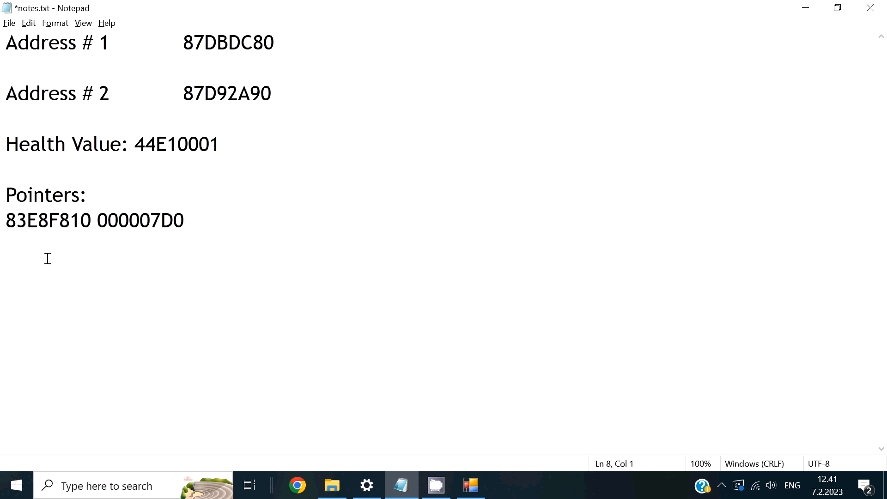
pyautogui.write('$3201')
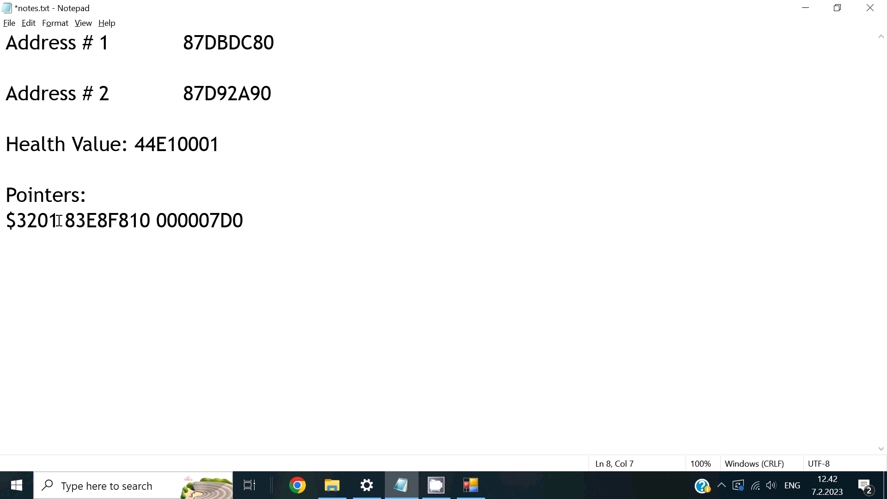
pyautogui.doubleClick(32, 220)
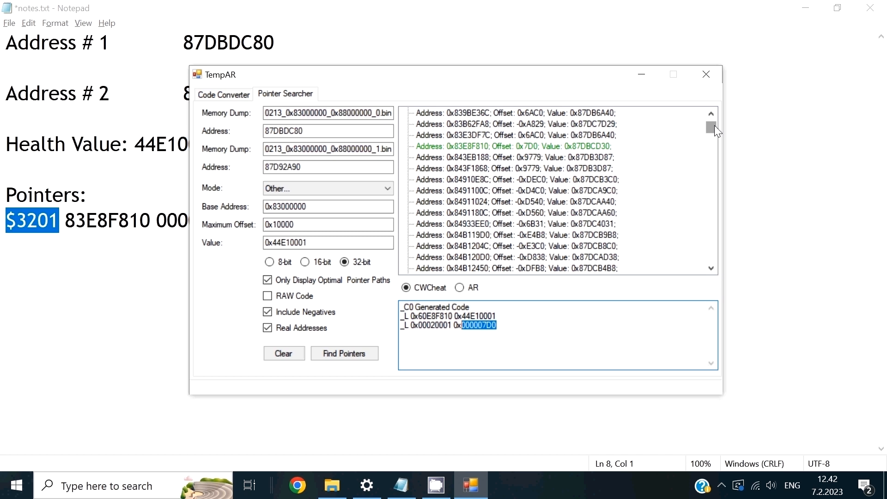
pyautogui.moveTo(447, 131)
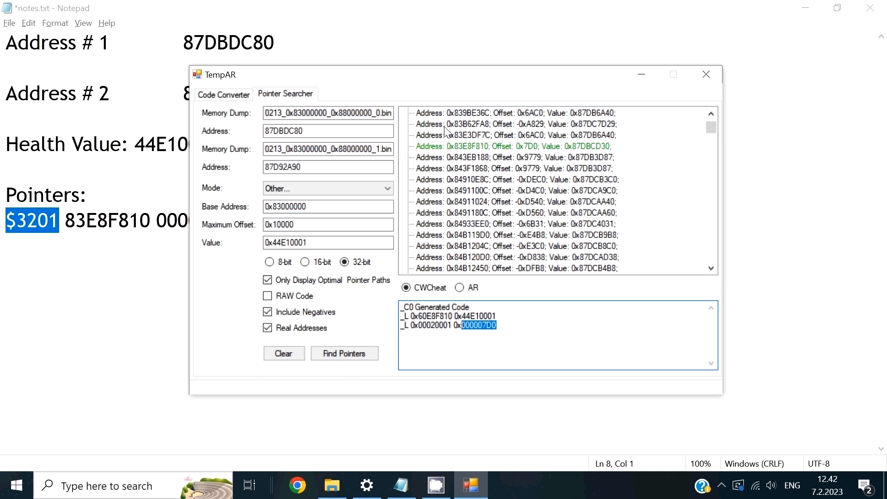
pyautogui.moveTo(495, 117)
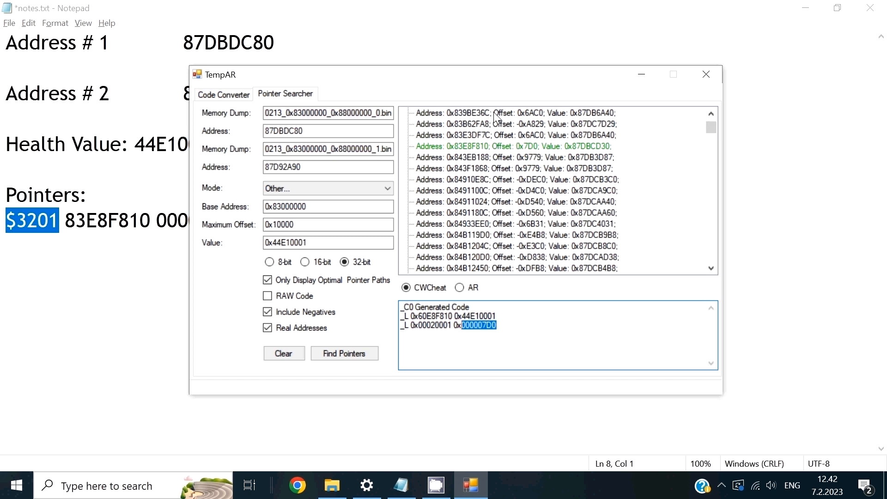
pyautogui.moveTo(501, 162)
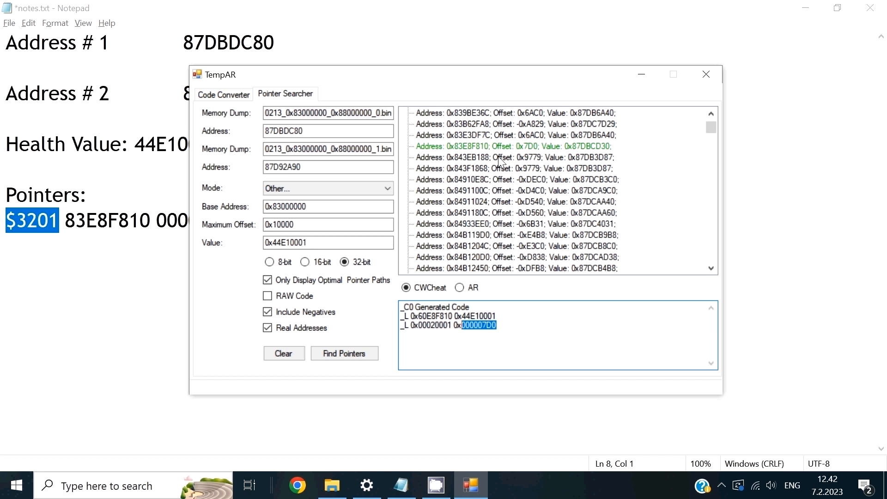
pyautogui.moveTo(560, 163)
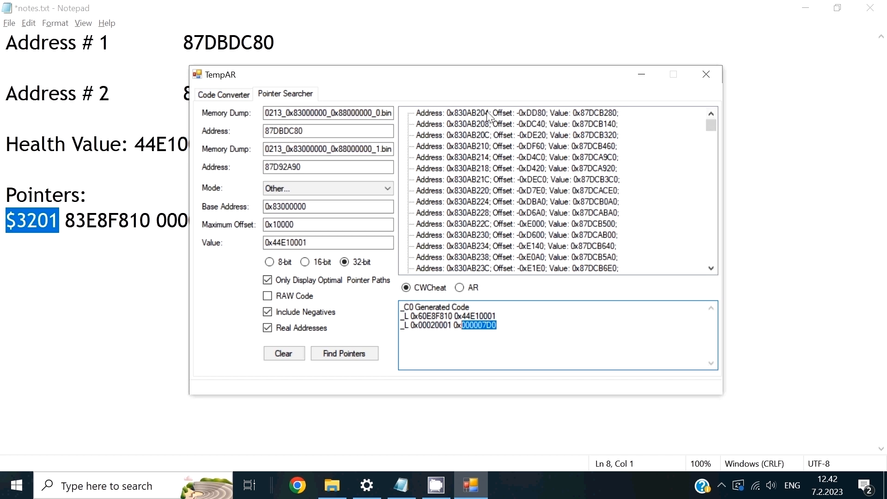
# Select the 0x830AB204 result (offset -0xDD80) and expand its nested pointer paths.
pyautogui.click(511, 112)
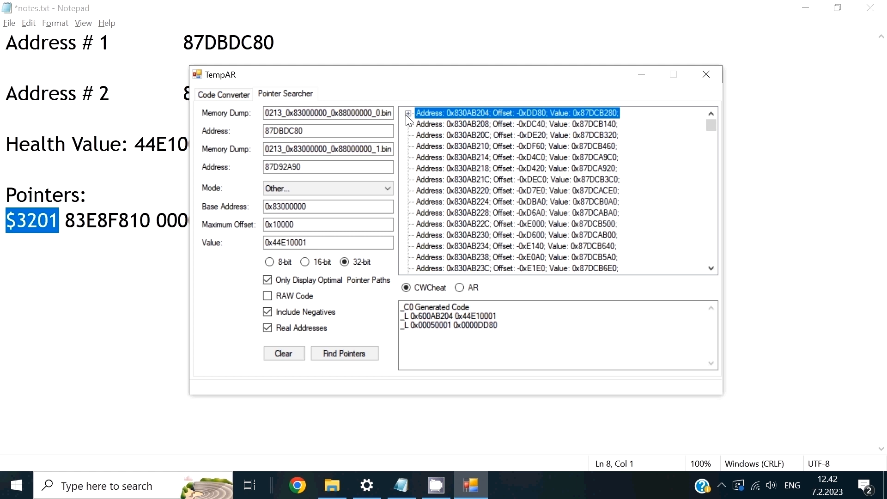
pyautogui.click(409, 116)
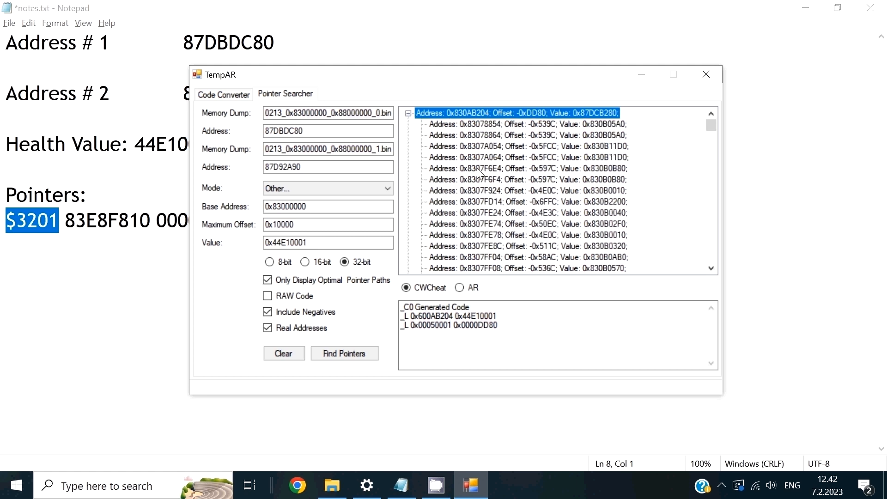
pyautogui.moveTo(537, 173)
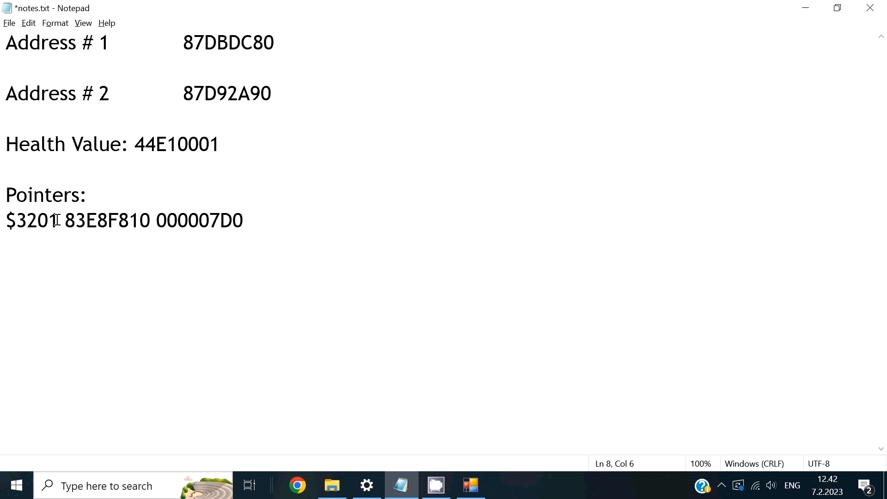
pyautogui.moveTo(404, 238)
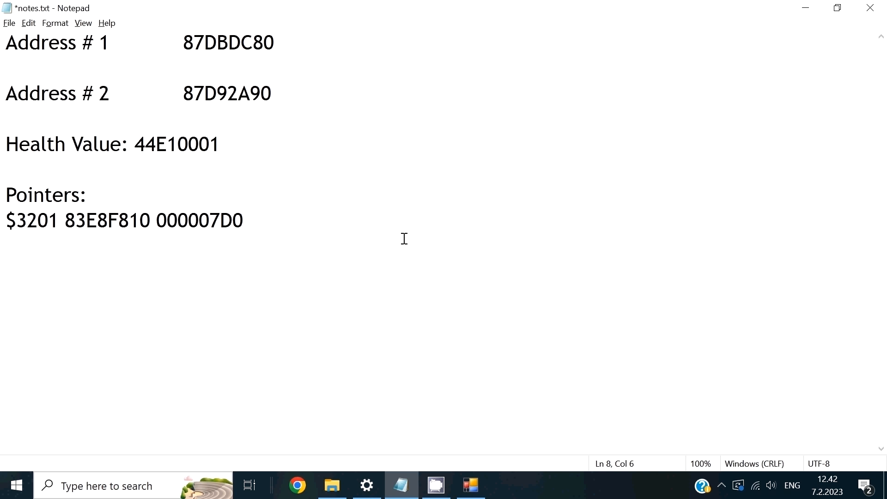
pyautogui.click(59, 220)
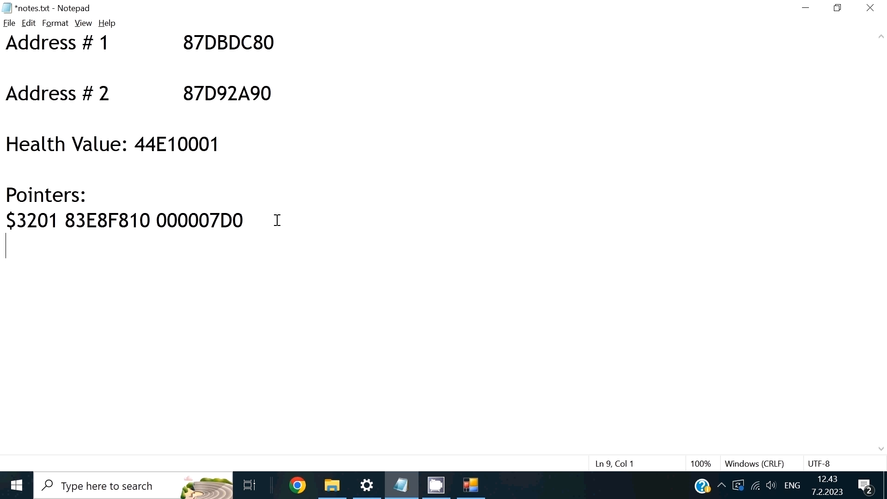
pyautogui.write('$33')
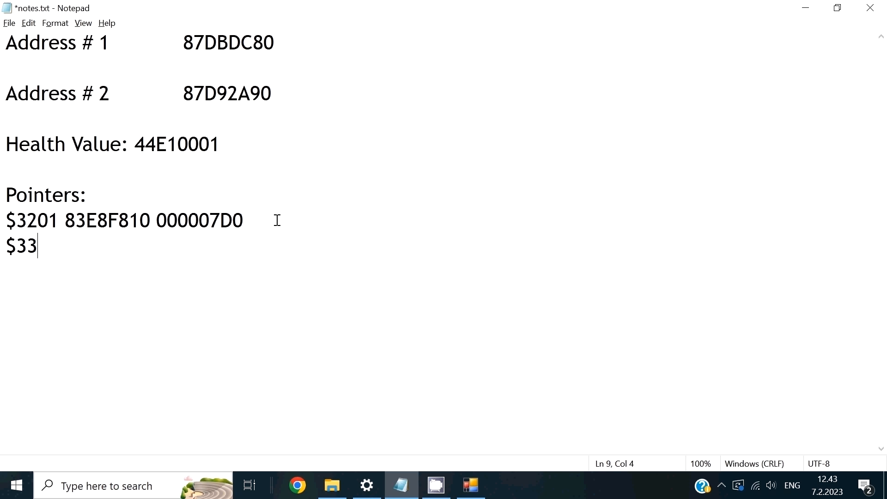
pyautogui.write('00 0000')
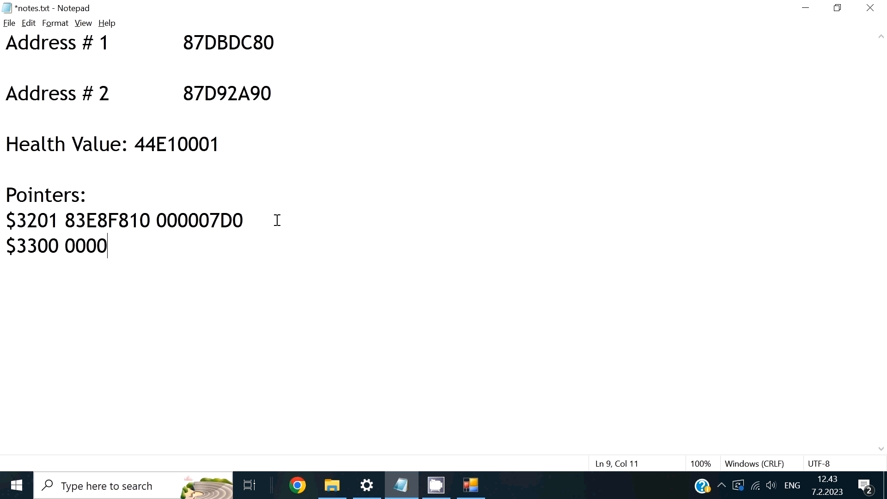
pyautogui.write('0000')
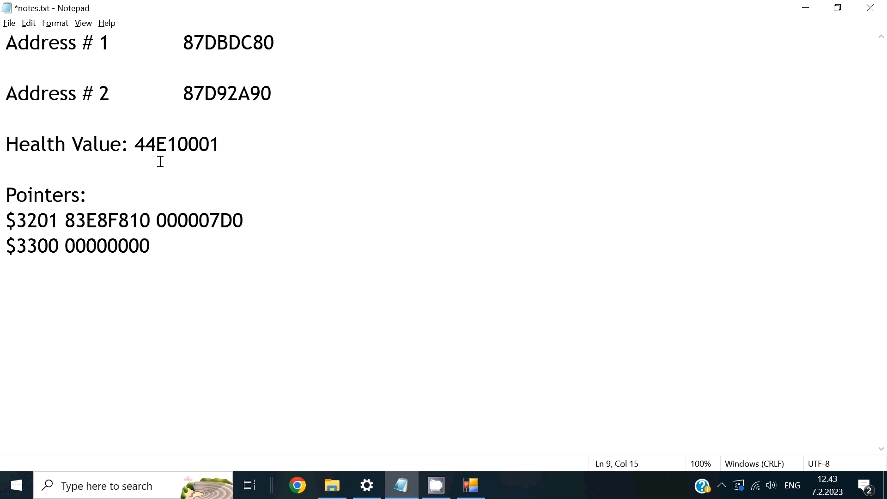
pyautogui.doubleClick(175, 144)
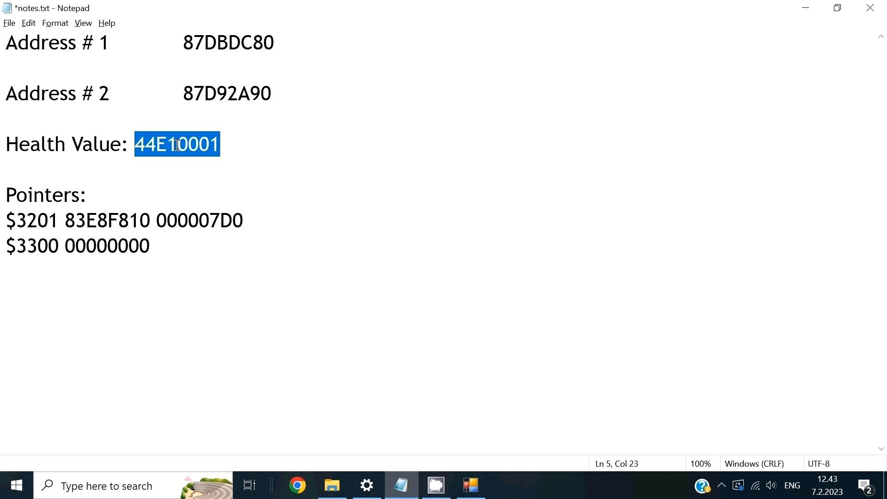
pyautogui.write('44E10001')
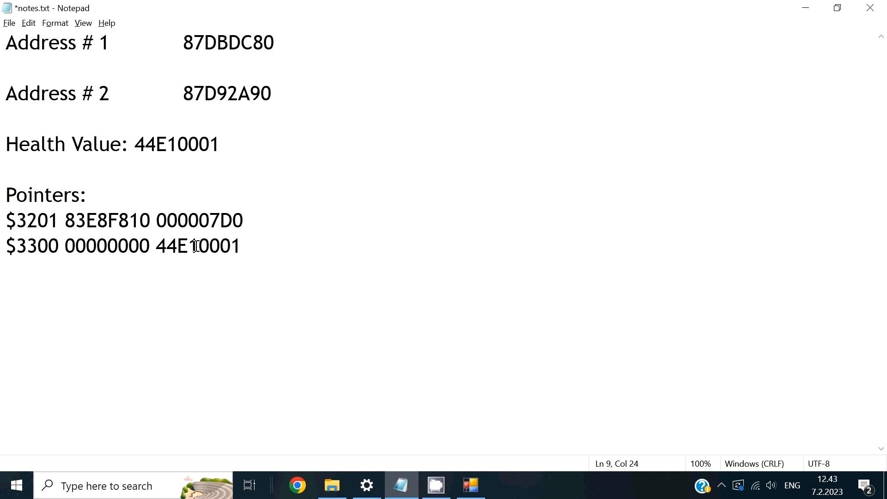
pyautogui.doubleClick(196, 246)
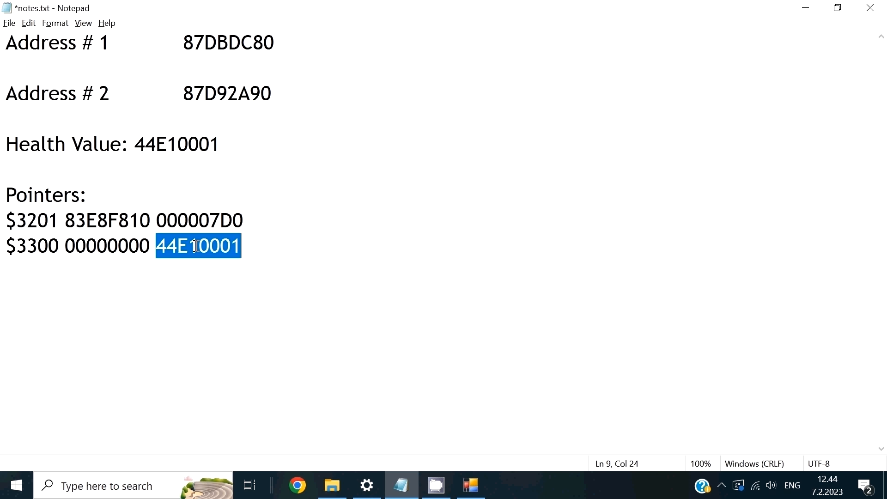
pyautogui.moveTo(313, 470)
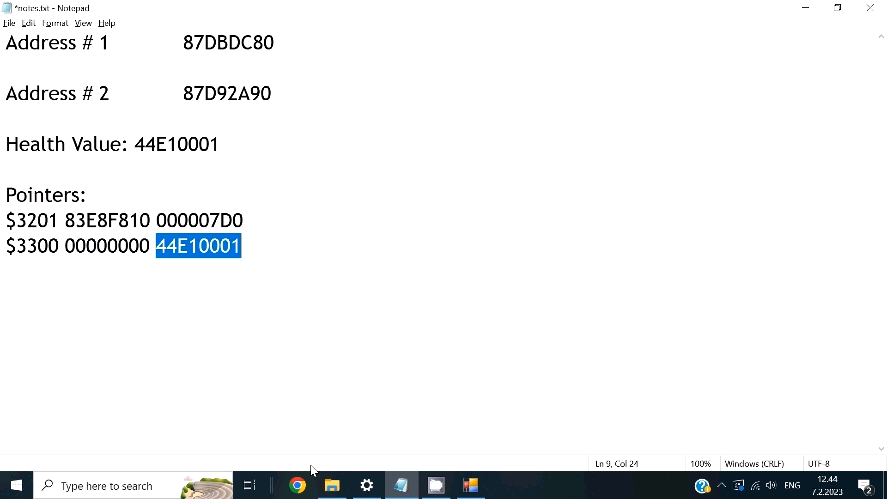
pyautogui.click(297, 485)
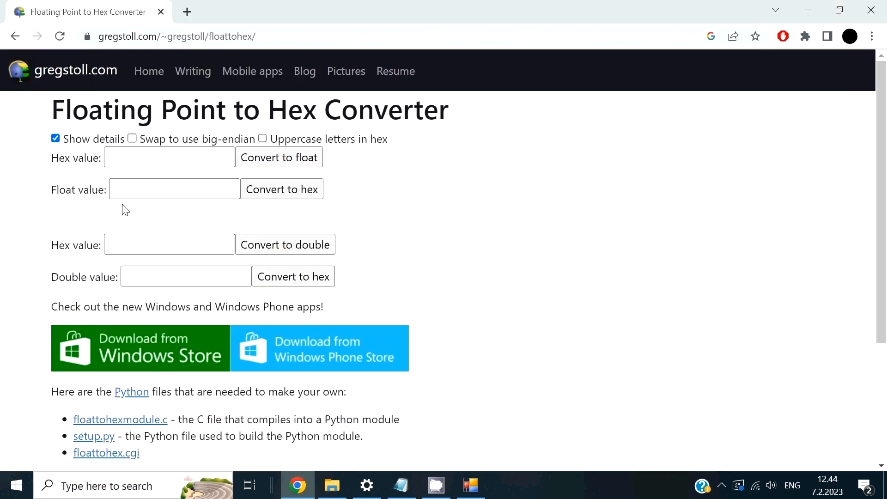
# Convert float 9999999 to hex 0x4b18967f and copy the hex digits back to the notes.
pyautogui.click(173, 188)
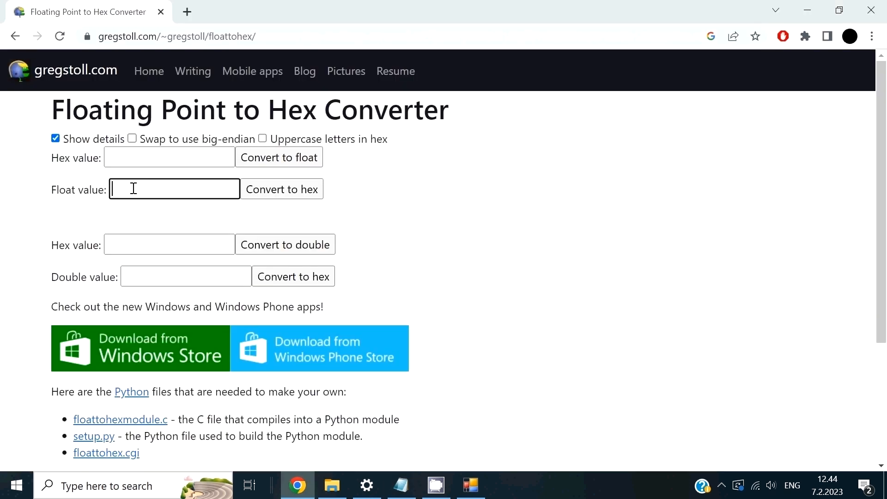
pyautogui.write('9999999')
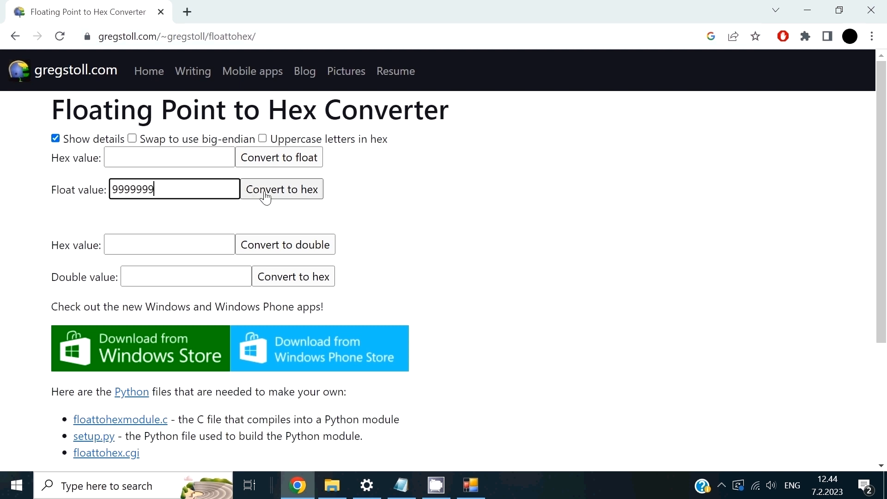
pyautogui.click(281, 188)
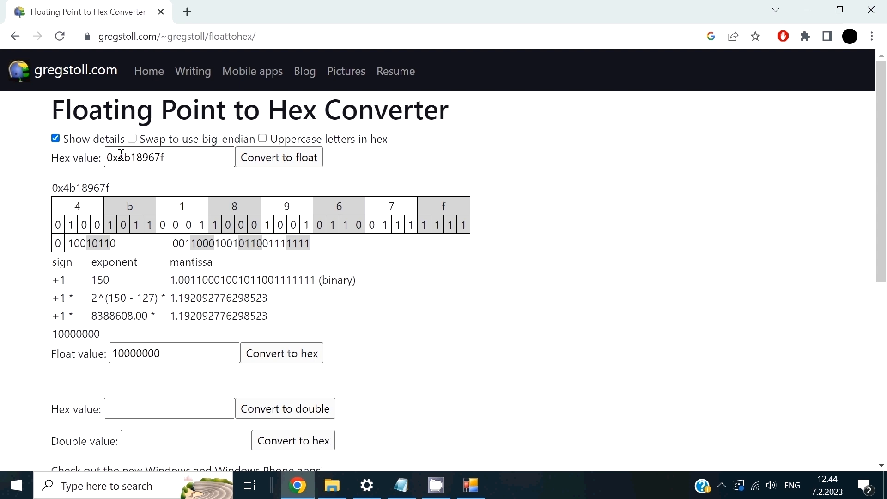
pyautogui.doubleClick(139, 157)
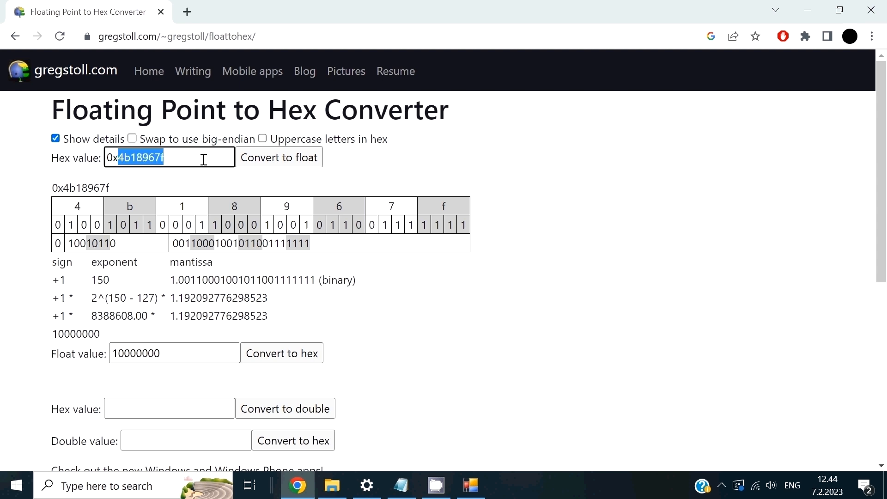
pyautogui.click(401, 485)
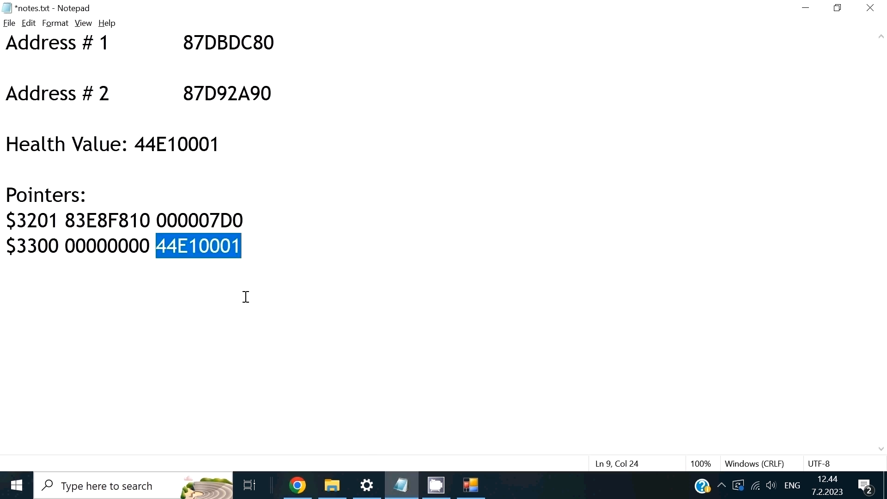
# Replace 44E10001 on the $3300 line with the converted value 4B18967F.
pyautogui.write('4b18967f')
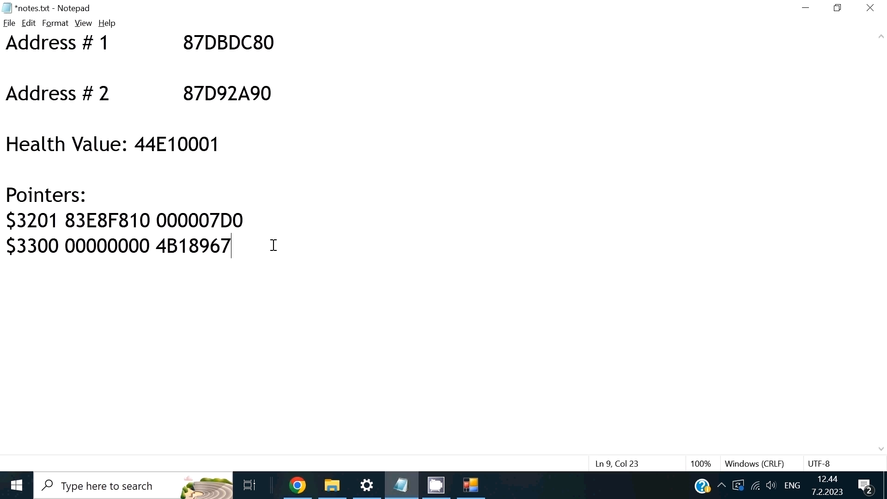
pyautogui.write('F')
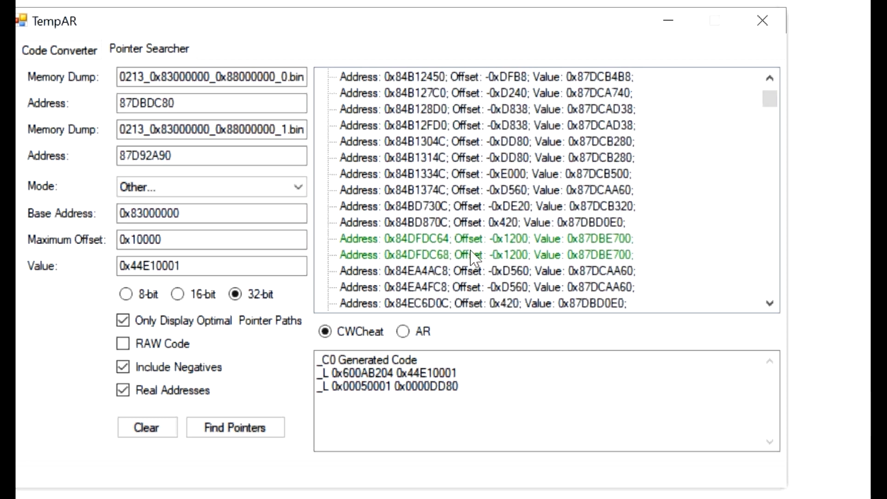
pyautogui.moveTo(459, 245)
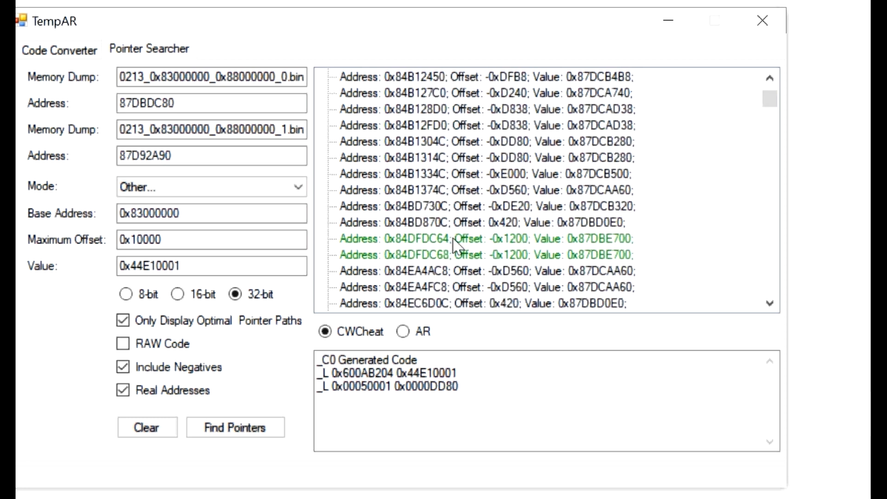
pyautogui.moveTo(493, 244)
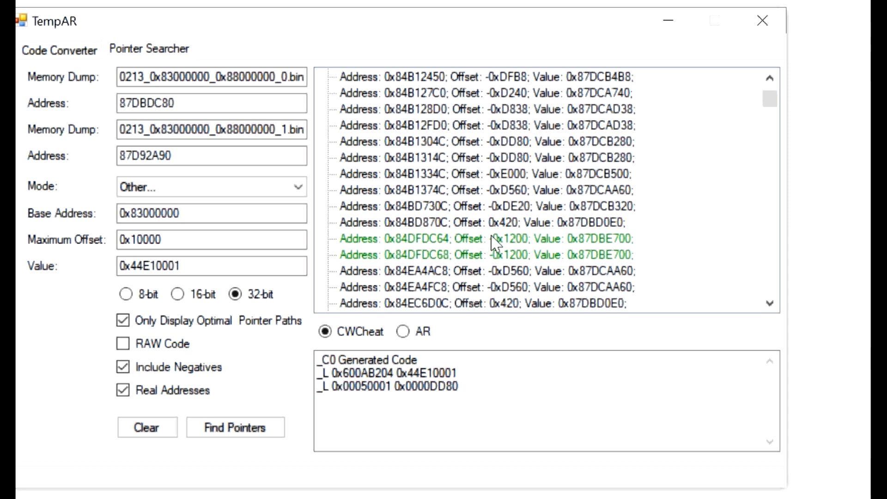
pyautogui.moveTo(403, 332)
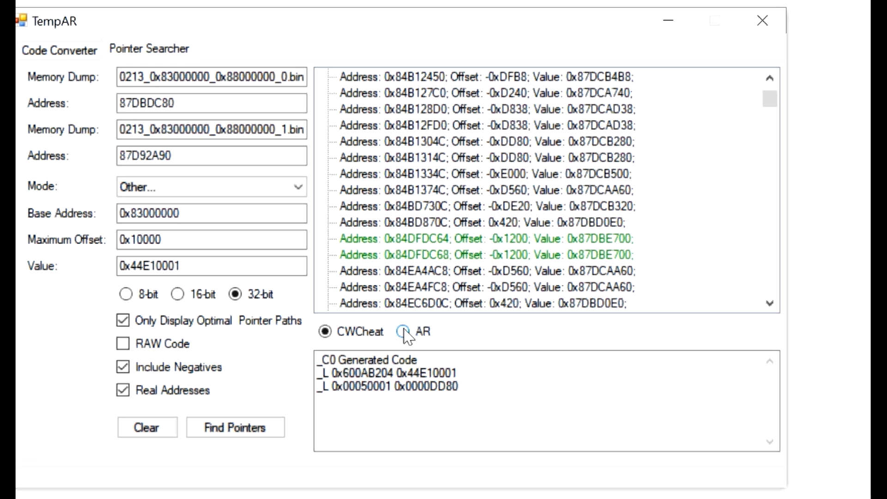
# Set the generated code format to AR and choose one of the found pointer paths.
pyautogui.click(403, 332)
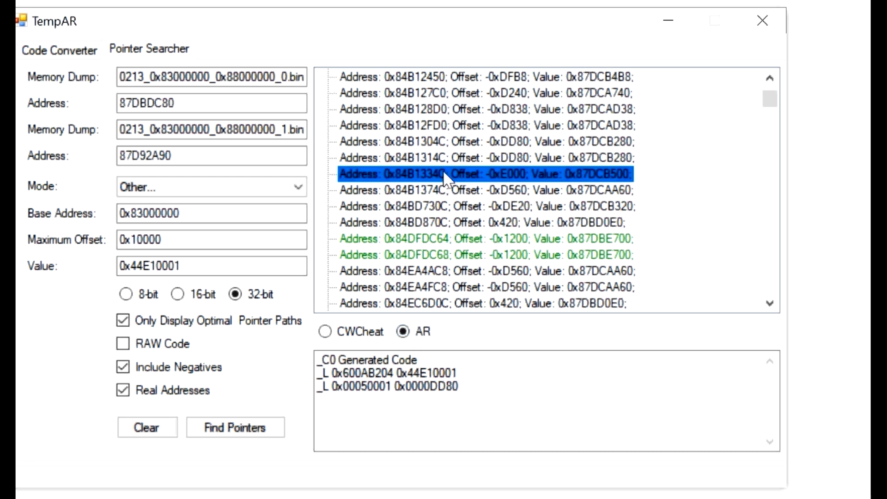
pyautogui.click(480, 238)
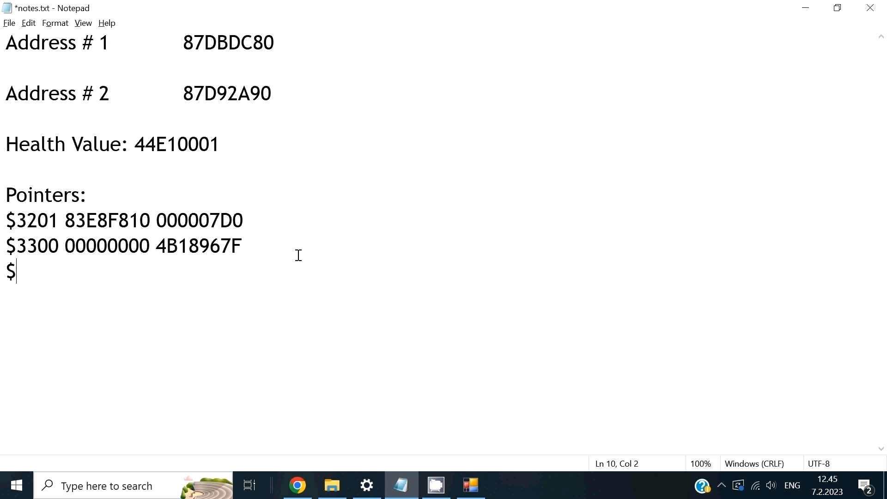
pyautogui.write('3201 84DFDC64')
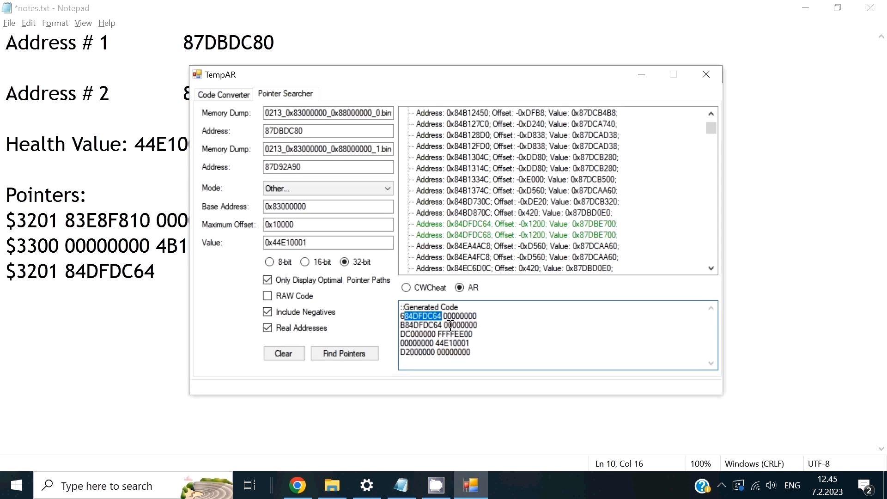
pyautogui.doubleClick(456, 334)
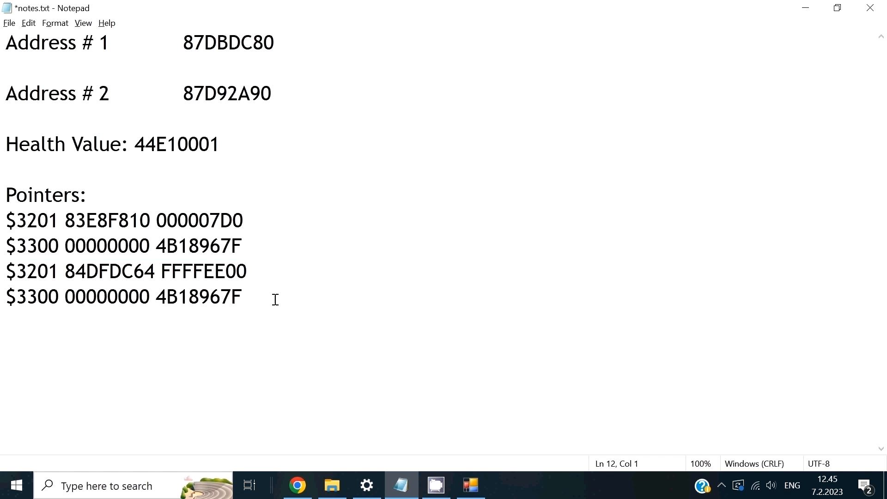
pyautogui.write('$3201 84DFDC68')
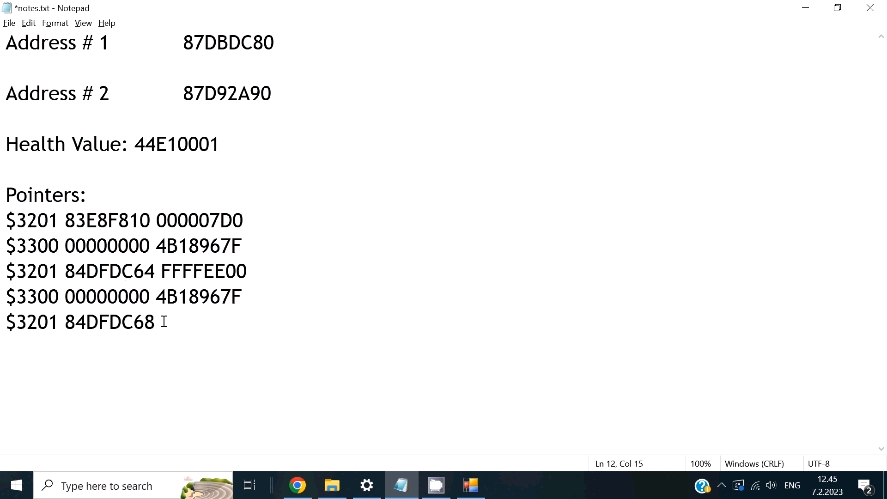
pyautogui.doubleClick(203, 271)
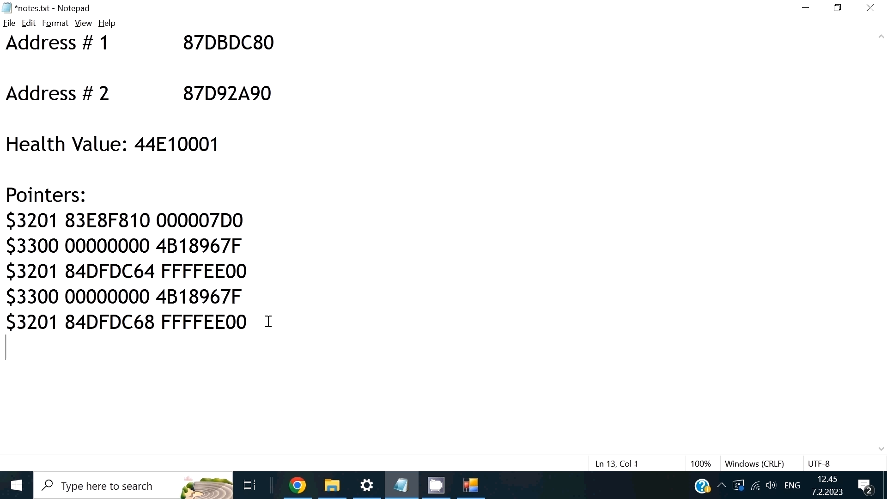
pyautogui.write('$3300 00000000 4B18967F')
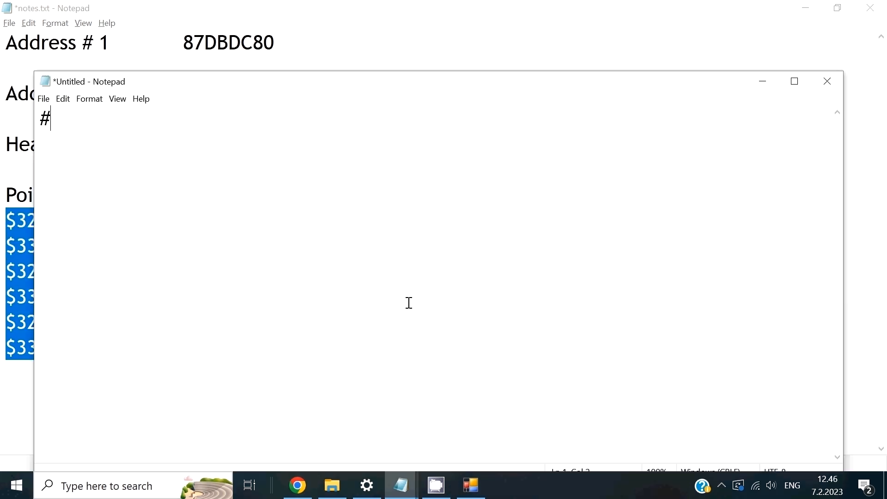
# Head the new document '# PCSB00213' with a '_V0 Infinite Health' cheat entry.
pyautogui.write('P')
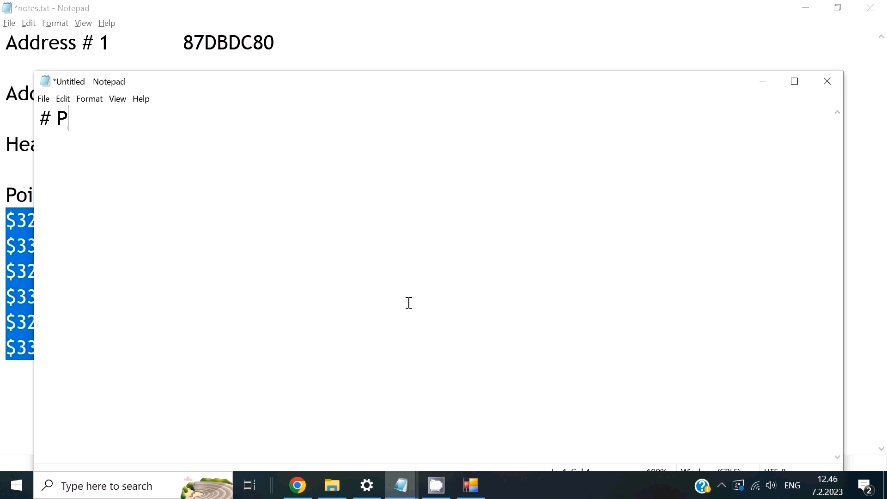
pyautogui.write('CSB00213')
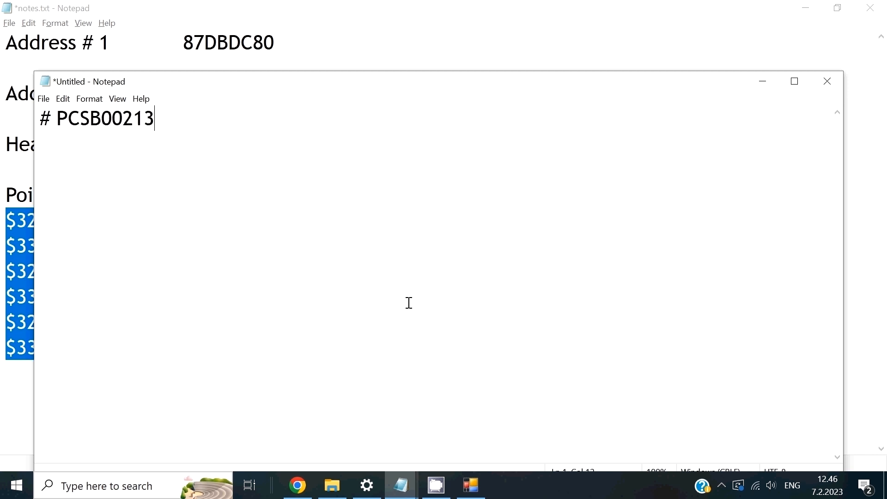
pyautogui.press('Enter')
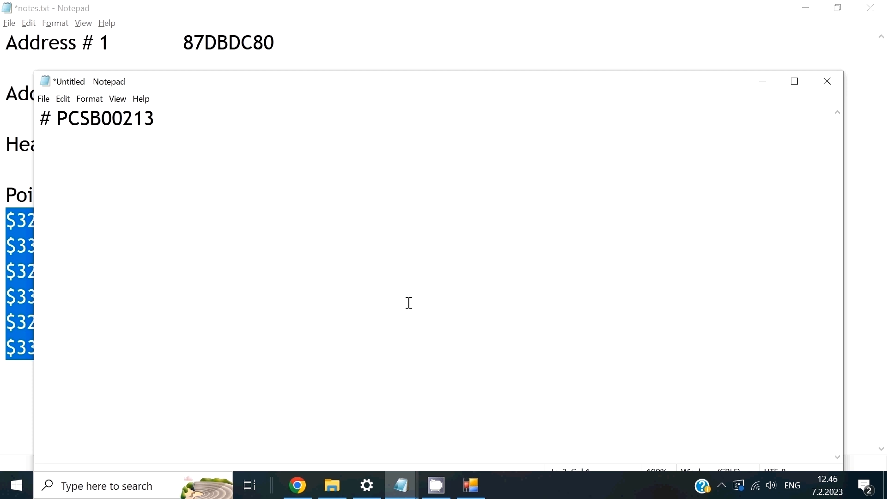
pyautogui.write('_V0')
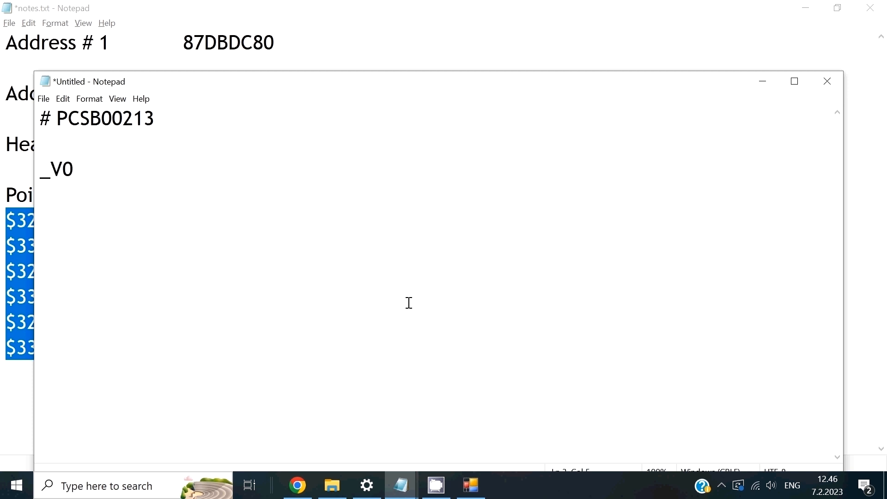
pyautogui.write('Infinite H')
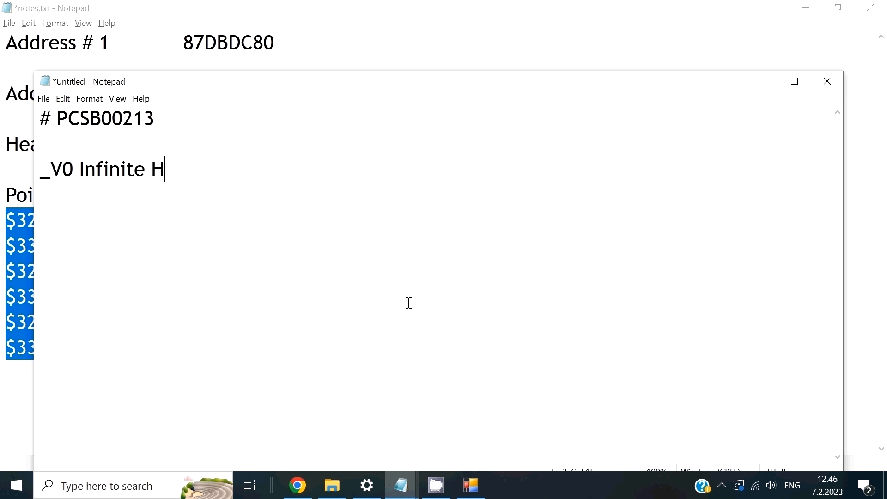
pyautogui.write('ealth')
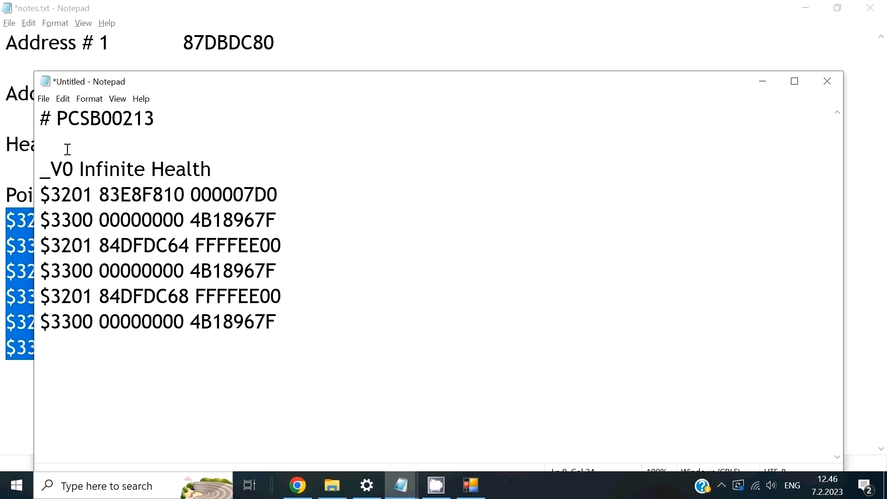
# Save the cheat file as PCSB00213.txt in the cheat codes folder.
pyautogui.click(43, 98)
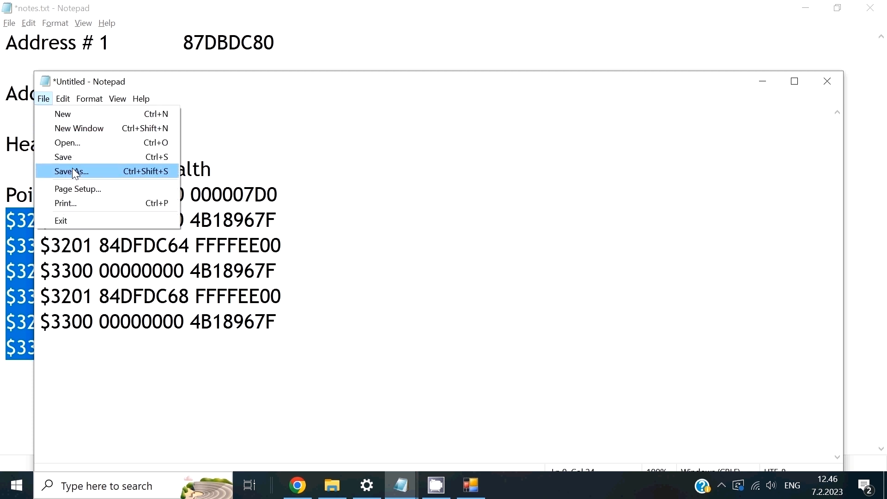
pyautogui.click(69, 171)
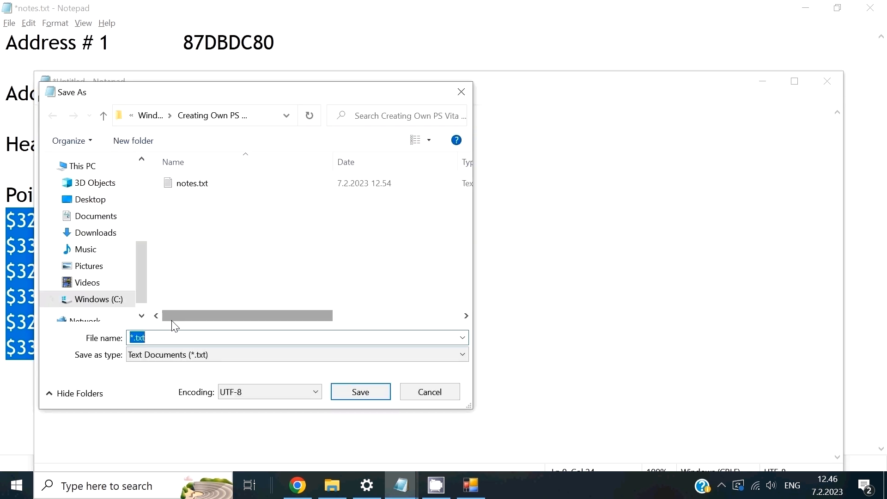
pyautogui.write('P')
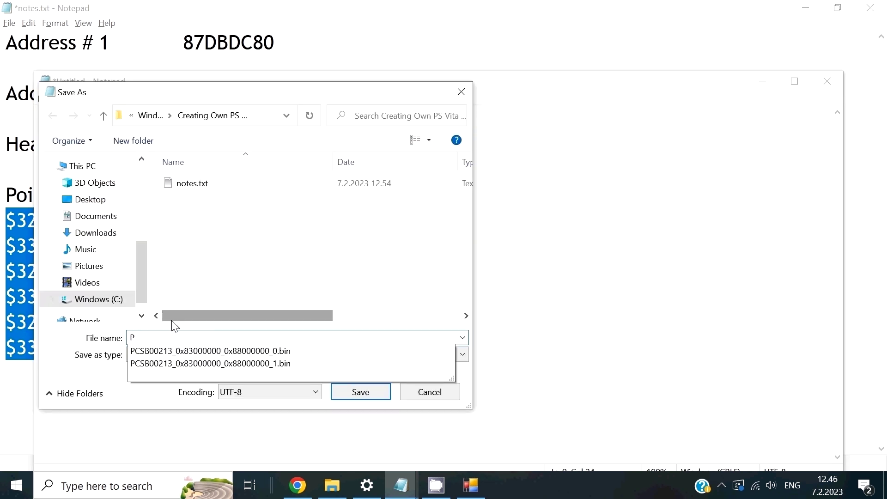
pyautogui.write('CSB00213')
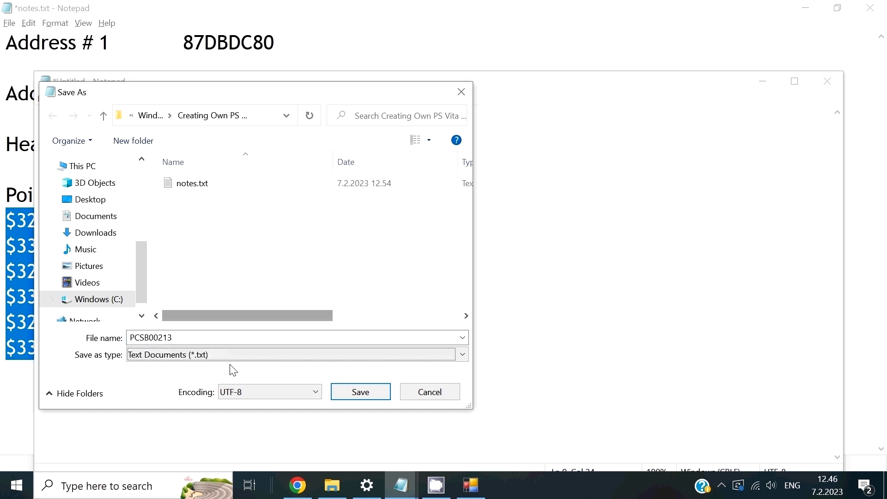
pyautogui.click(360, 392)
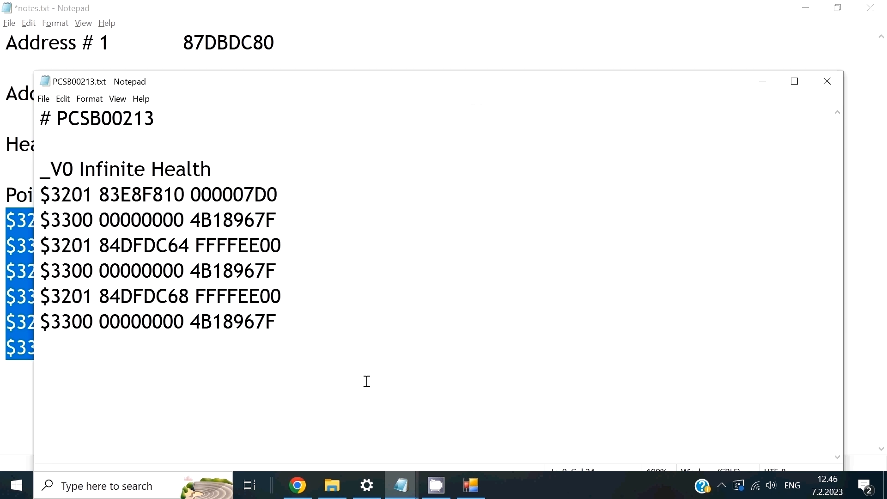
pyautogui.click(332, 485)
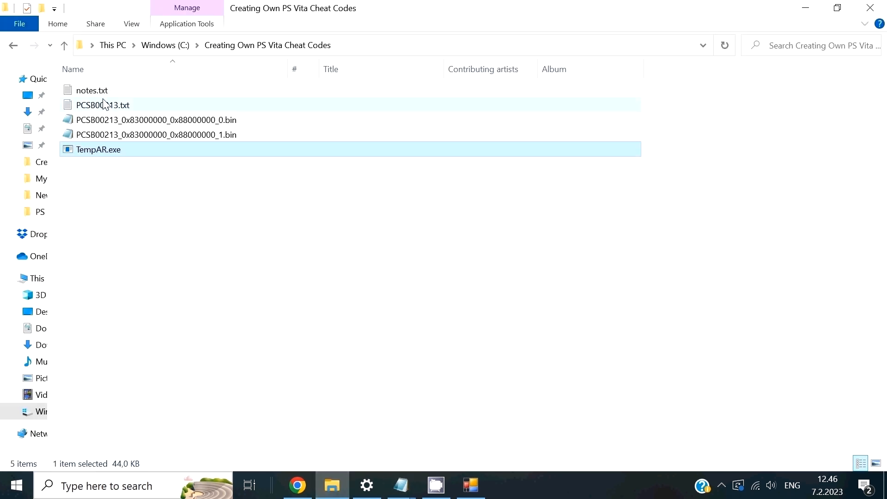
# Rename PCSB00213.txt to PCSB00213.psv, accepting the extension-change warning.
pyautogui.click(102, 104)
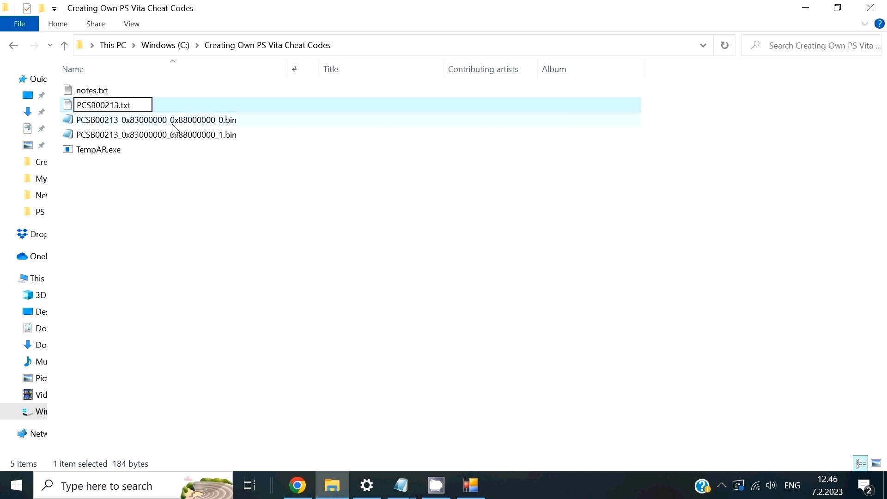
pyautogui.press('Backspace')
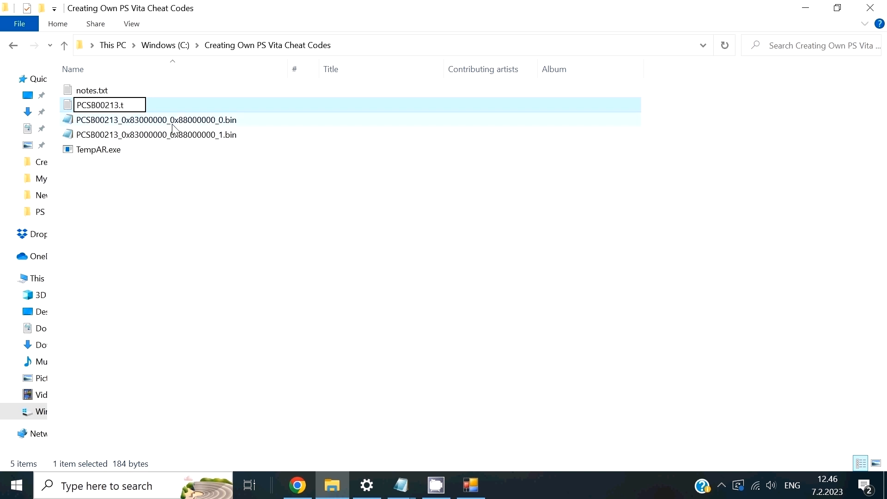
pyautogui.write('p')
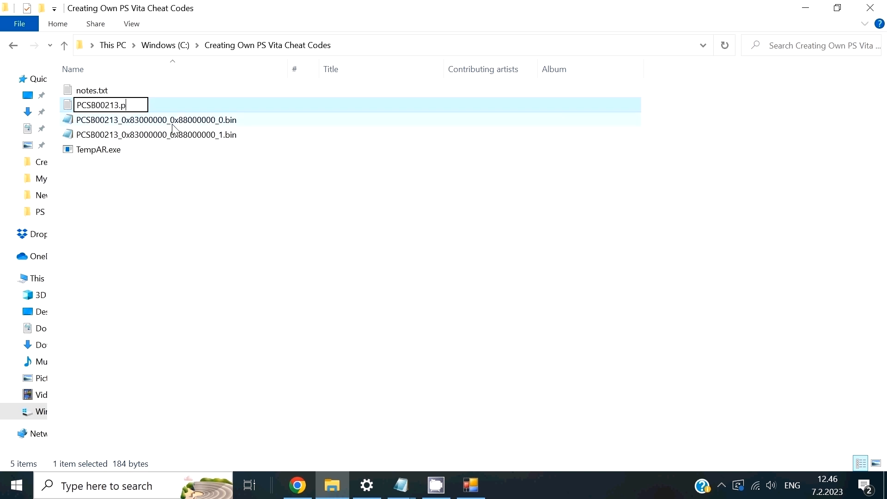
pyautogui.press('Return')
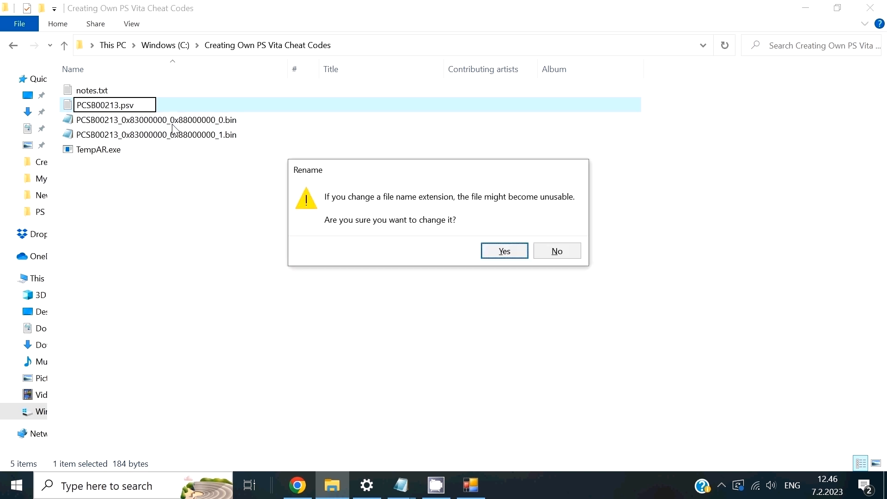
pyautogui.click(503, 250)
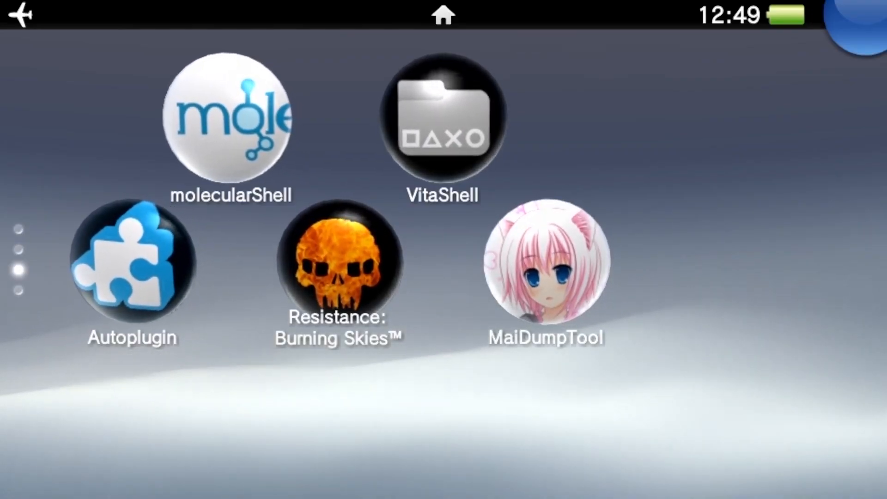
# Launch Call of Duty Black Ops Declassified from the last home screen page.
pyautogui.click(442, 126)
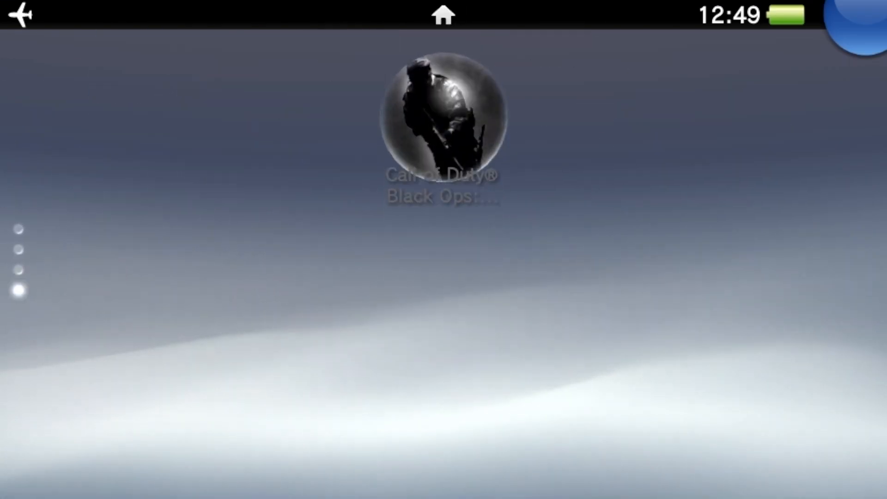
pyautogui.click(445, 117)
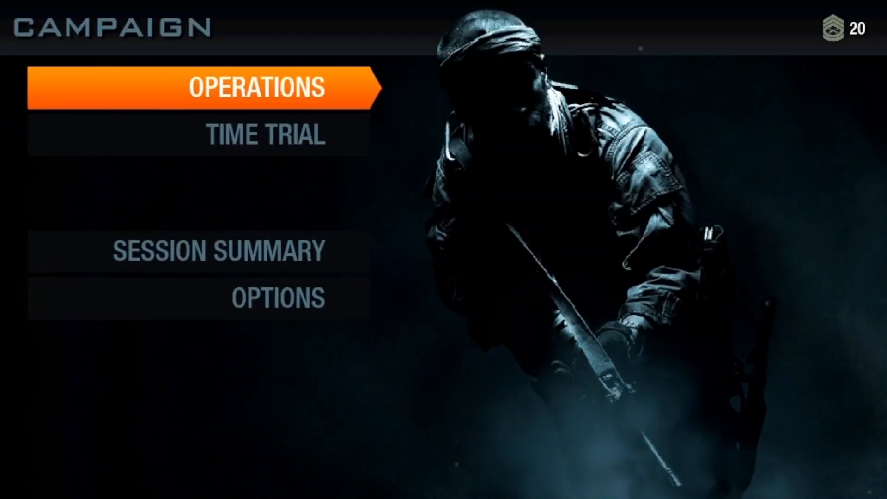
# Start a campaign mission via OPERATIONS and bring up the VitaCheat menu.
pyautogui.click(255, 88)
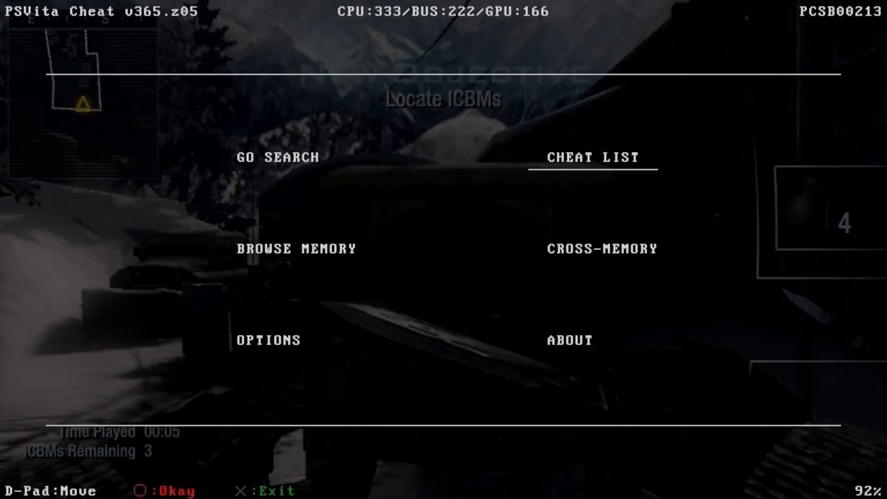
# Enable Infinite Health in the CHEAT LIST and return to the mission.
pyautogui.click(593, 157)
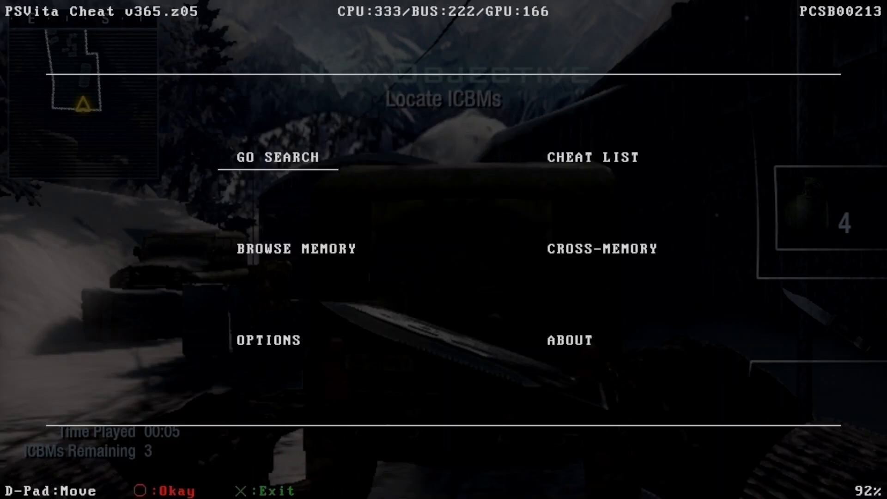
pyautogui.click(593, 157)
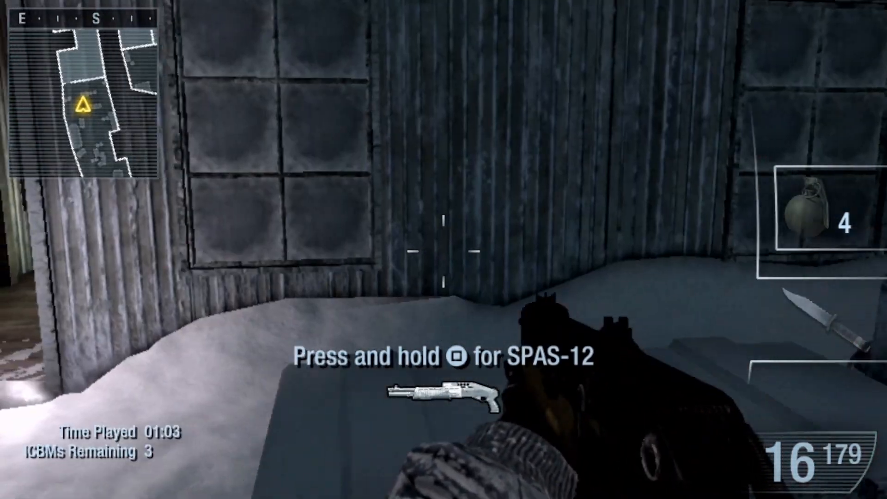
pyautogui.moveTo(443, 249)
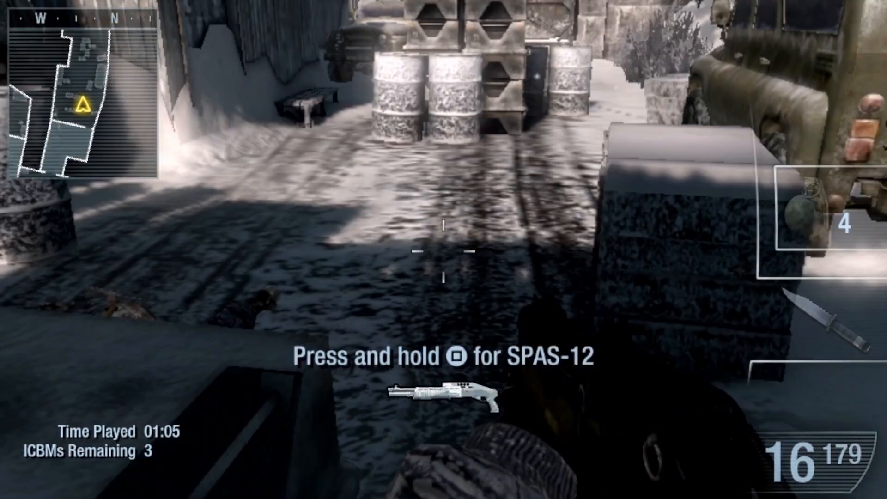